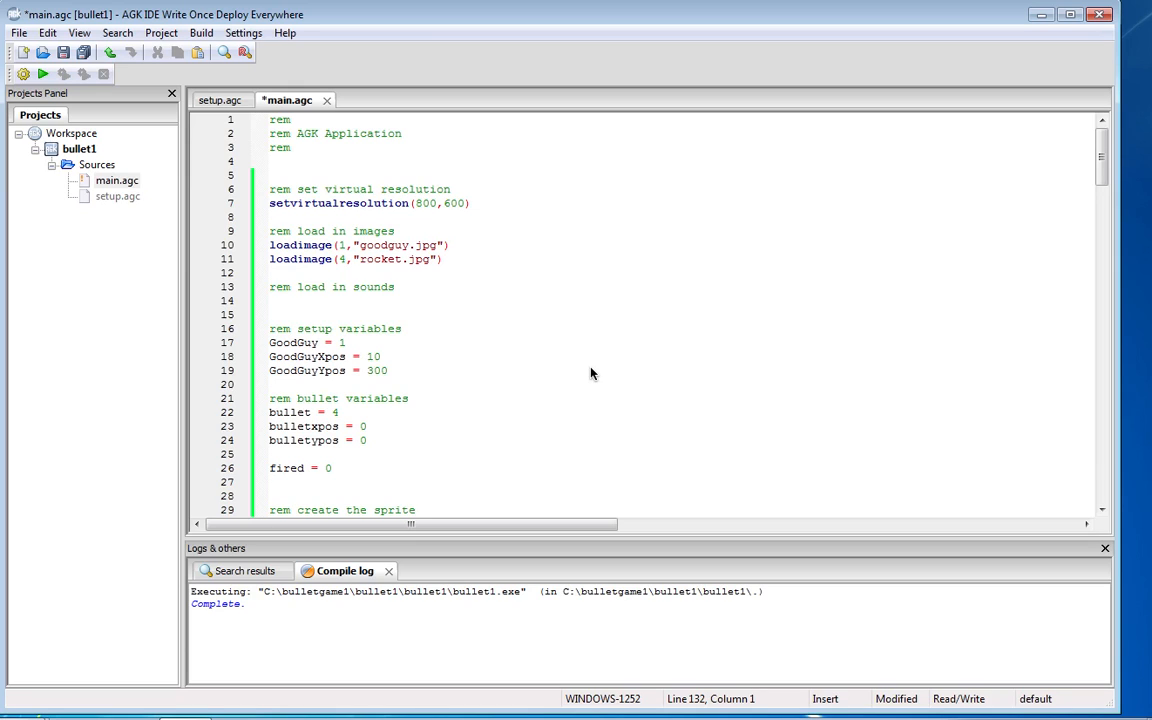
pyautogui.moveTo(456, 290)
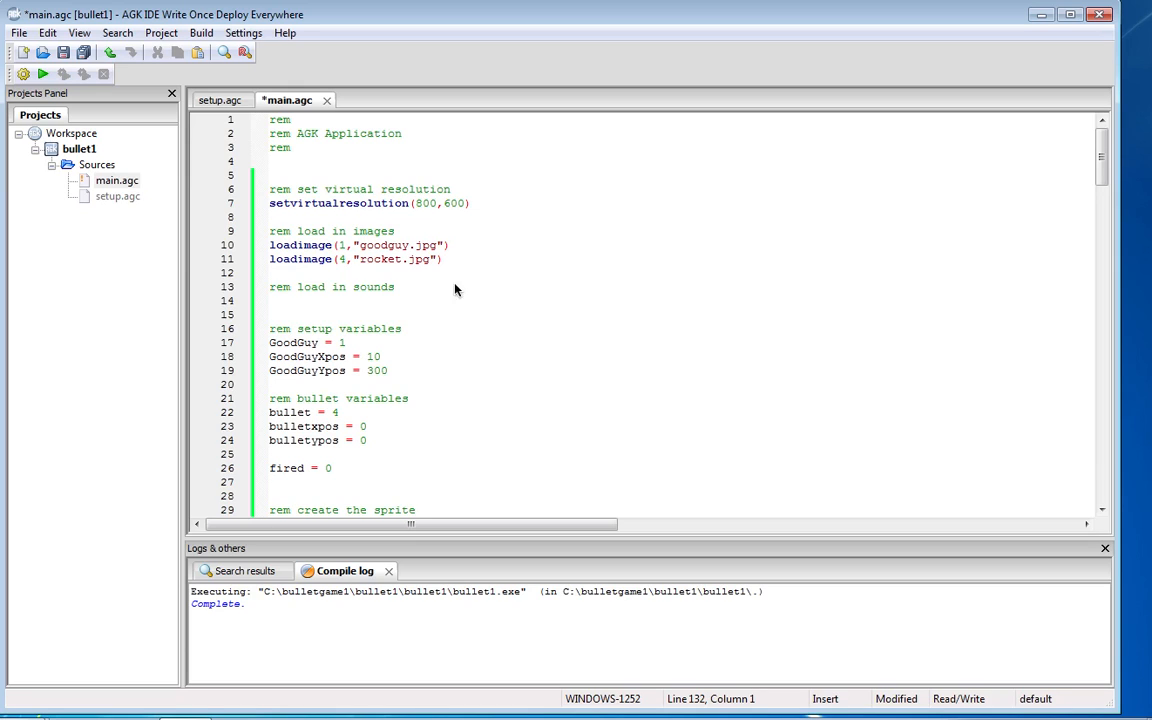
pyautogui.moveTo(322, 328)
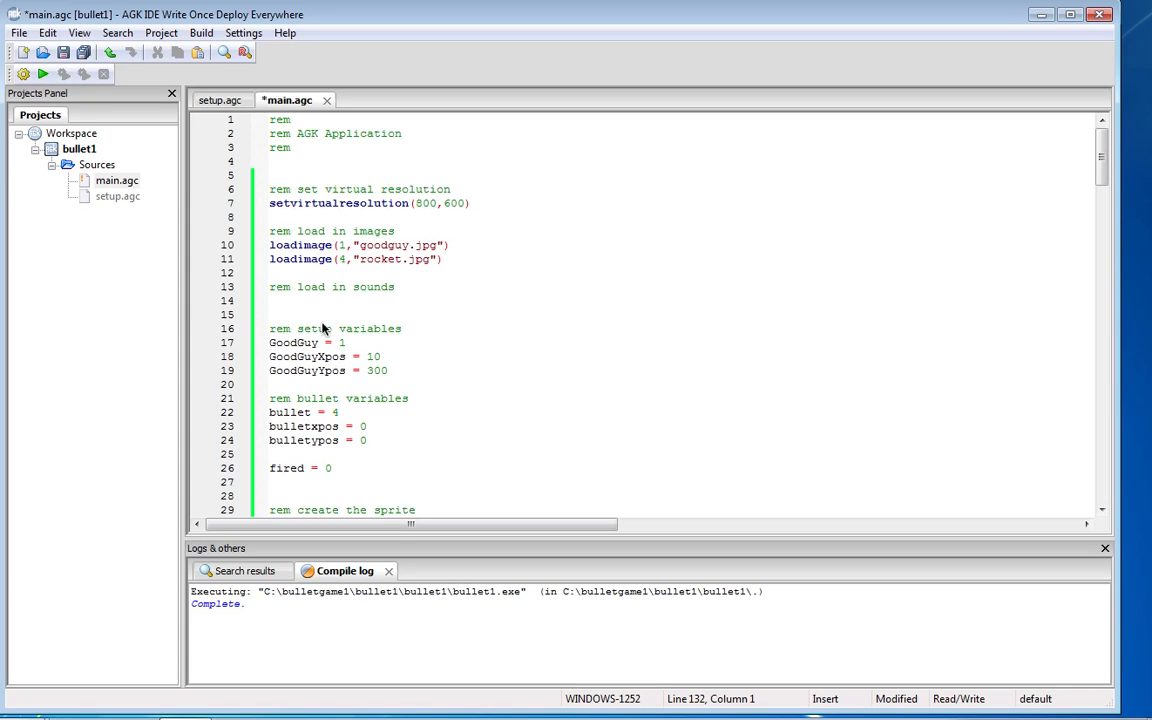
pyautogui.moveTo(644, 334)
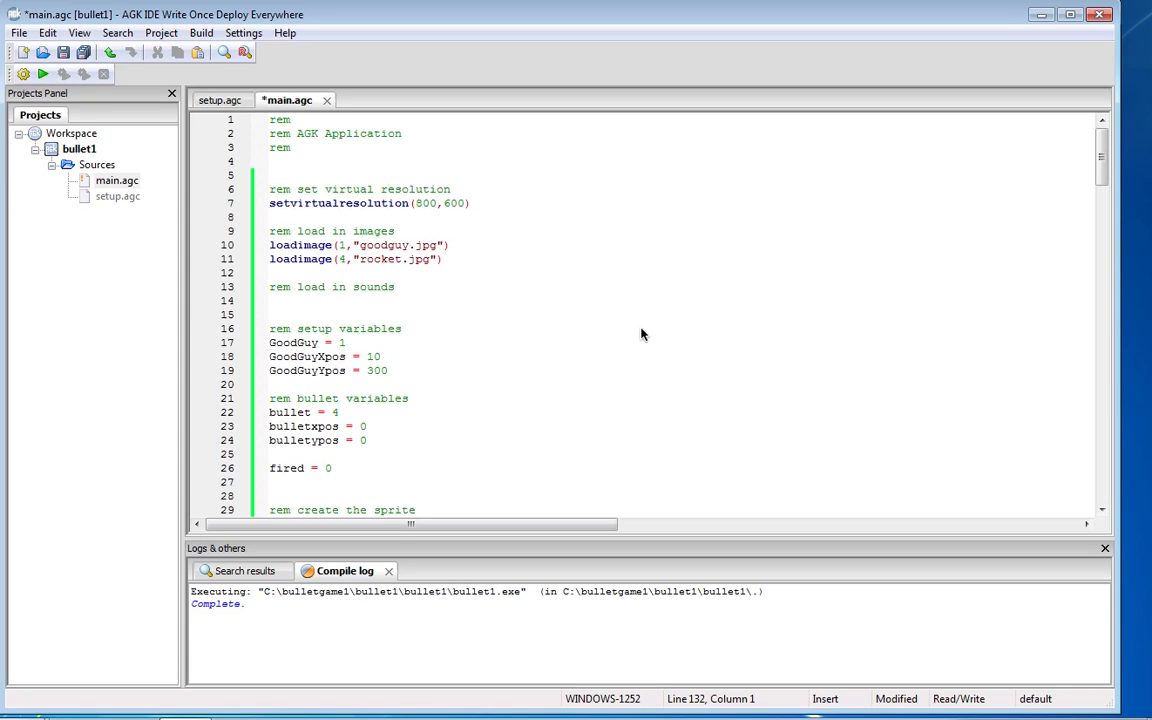
pyautogui.moveTo(548, 330)
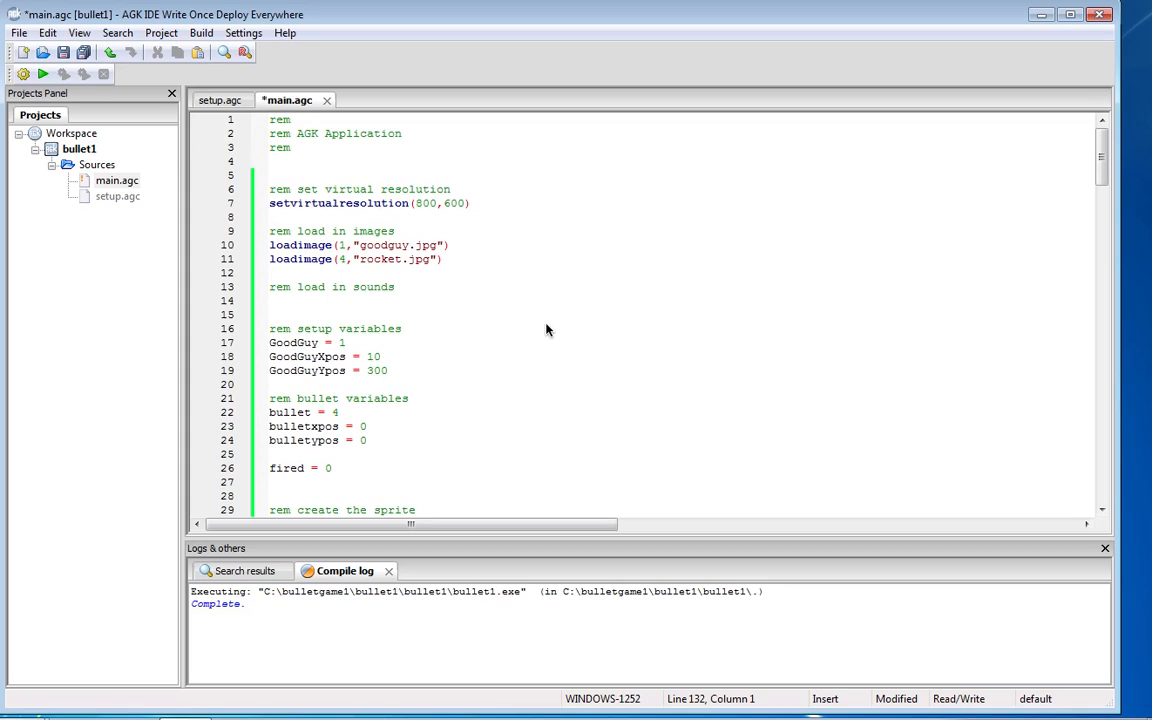
pyautogui.moveTo(496, 350)
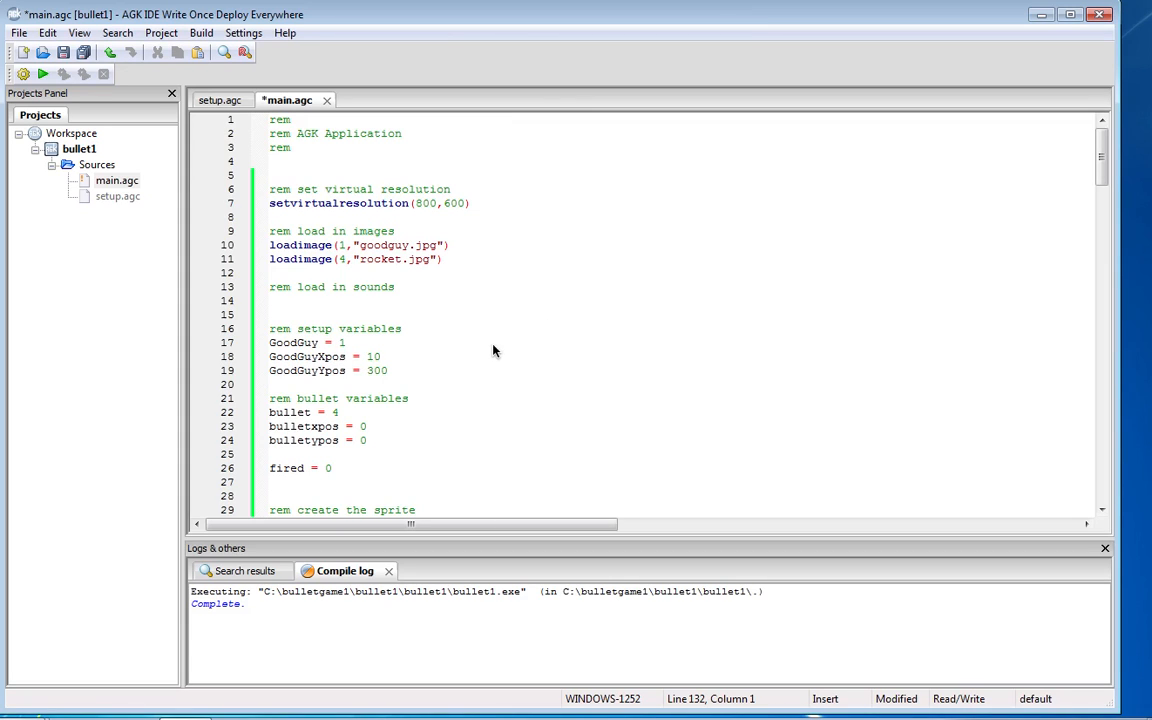
pyautogui.moveTo(466, 358)
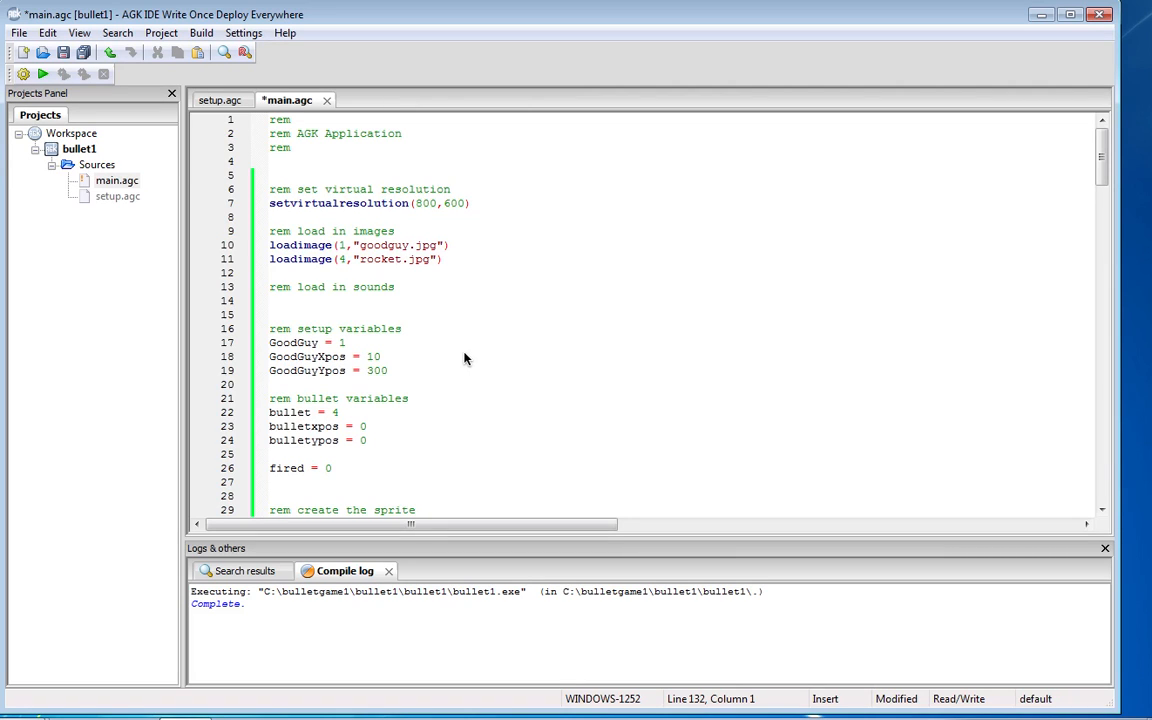
pyautogui.moveTo(446, 264)
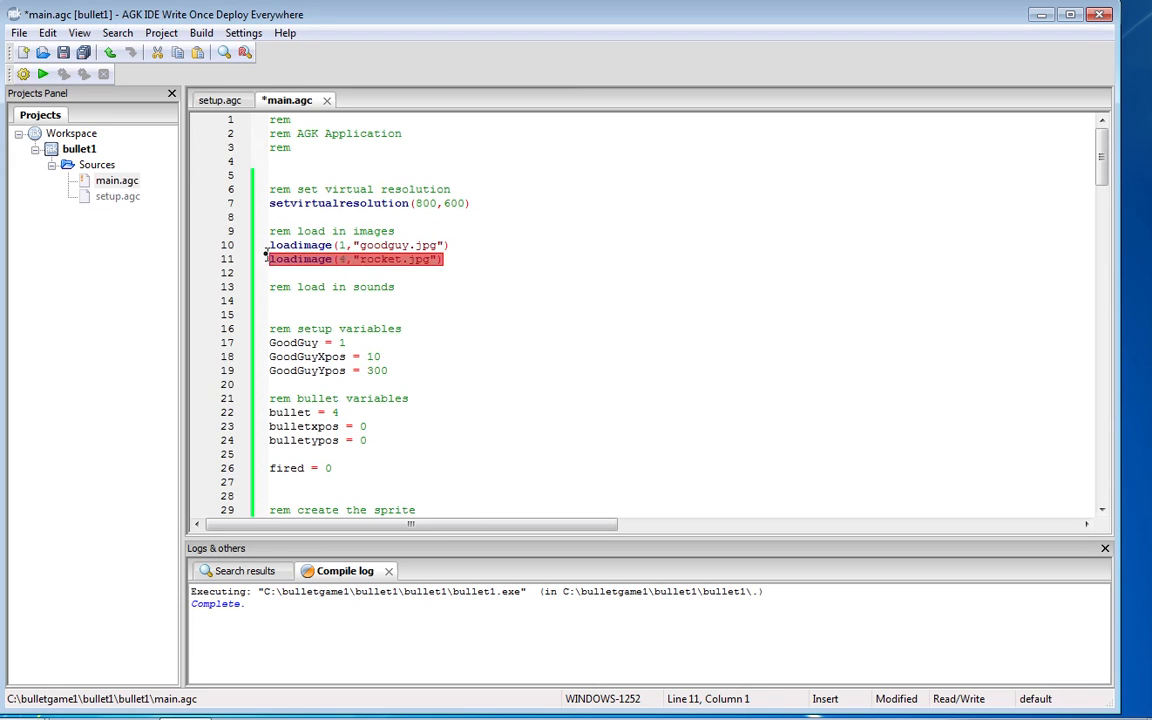
# Review the bullet variable declarations, position variables and fired flag in main.agc.
pyautogui.click(348, 266)
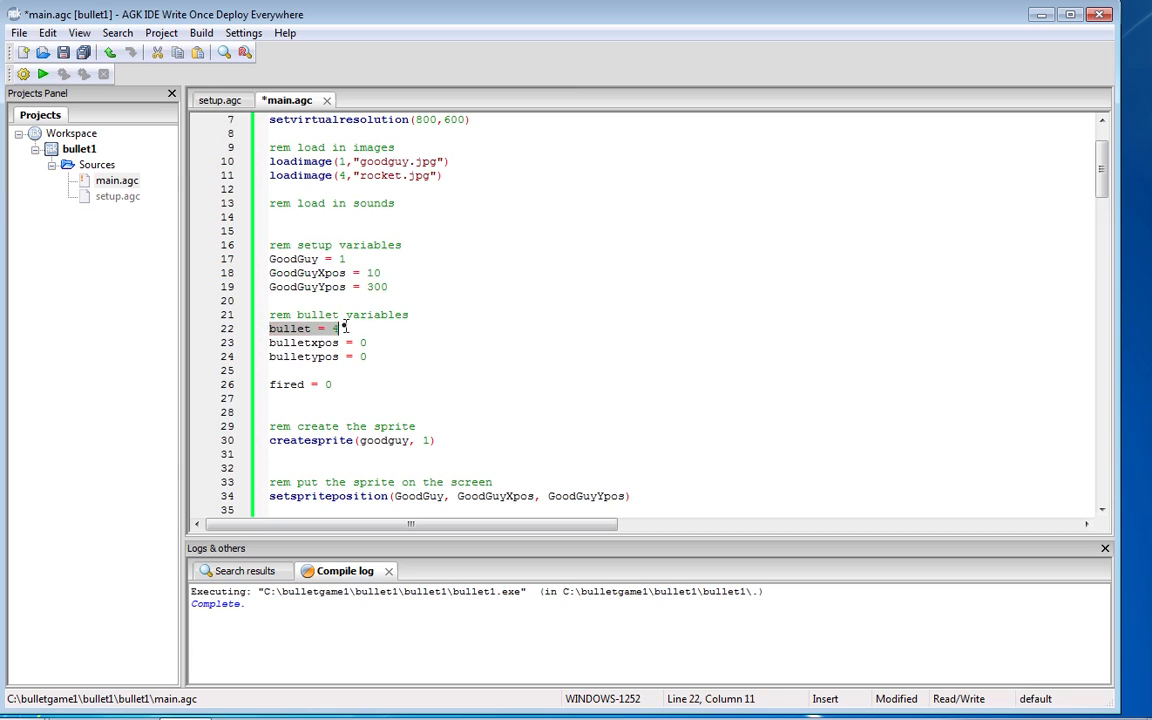
pyautogui.moveTo(374, 356)
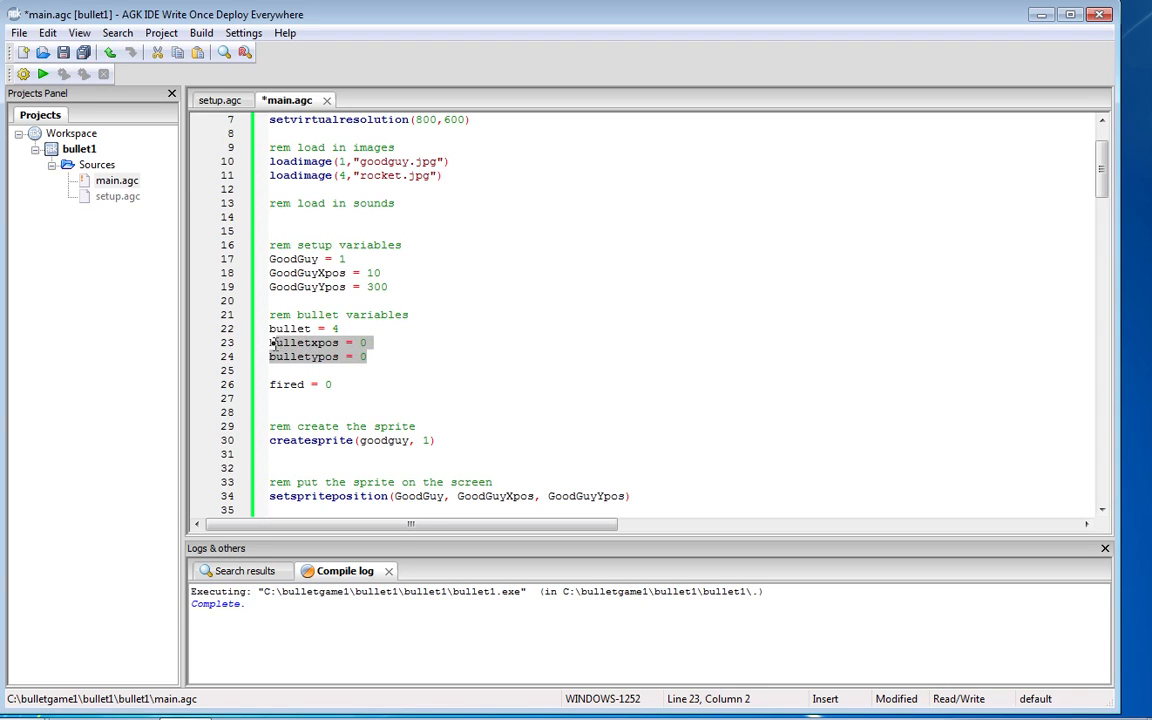
pyautogui.click(360, 356)
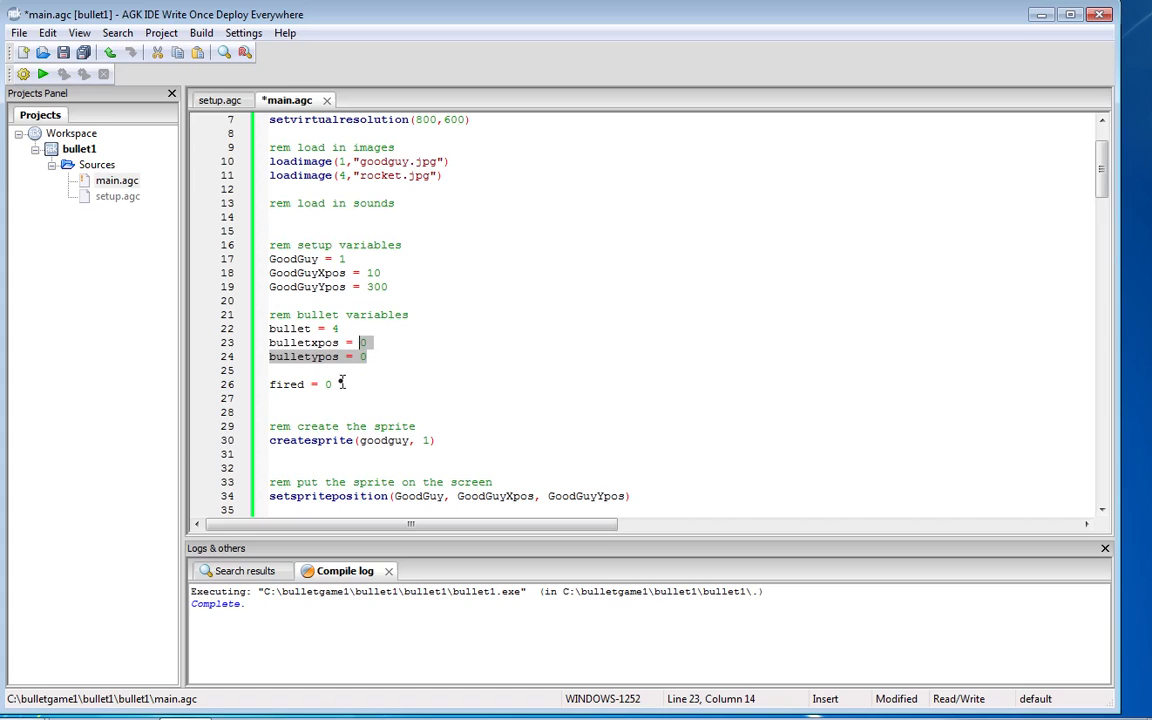
pyautogui.click(340, 384)
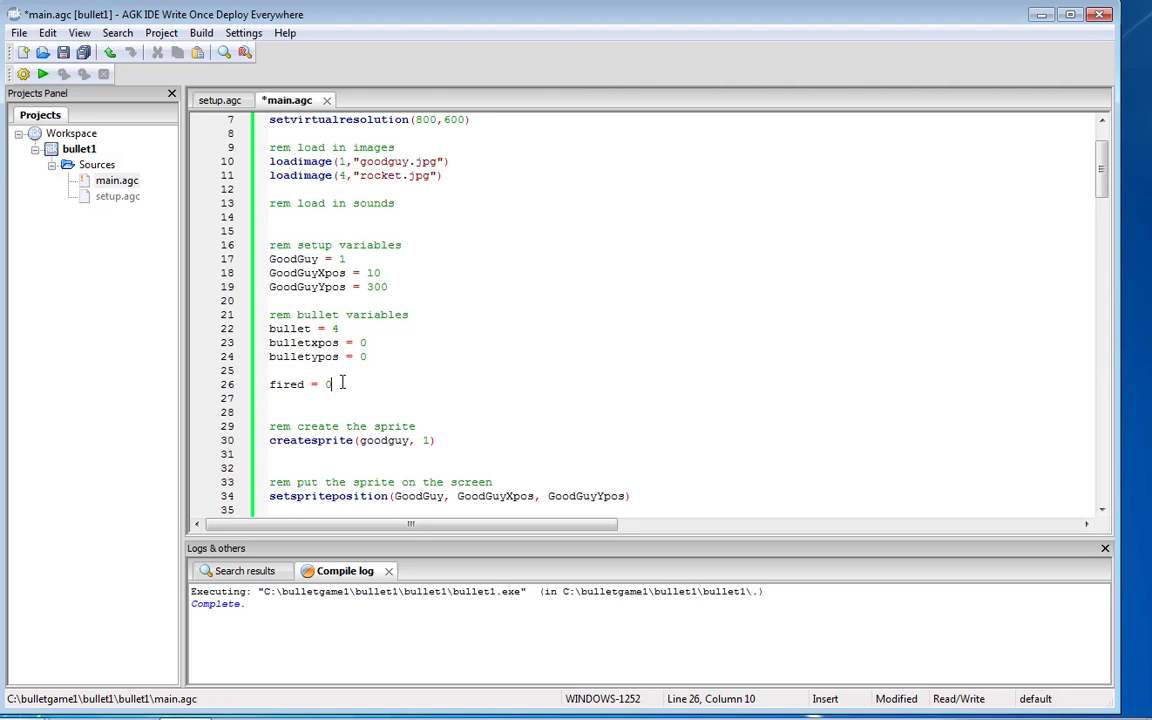
pyautogui.scroll(-3)
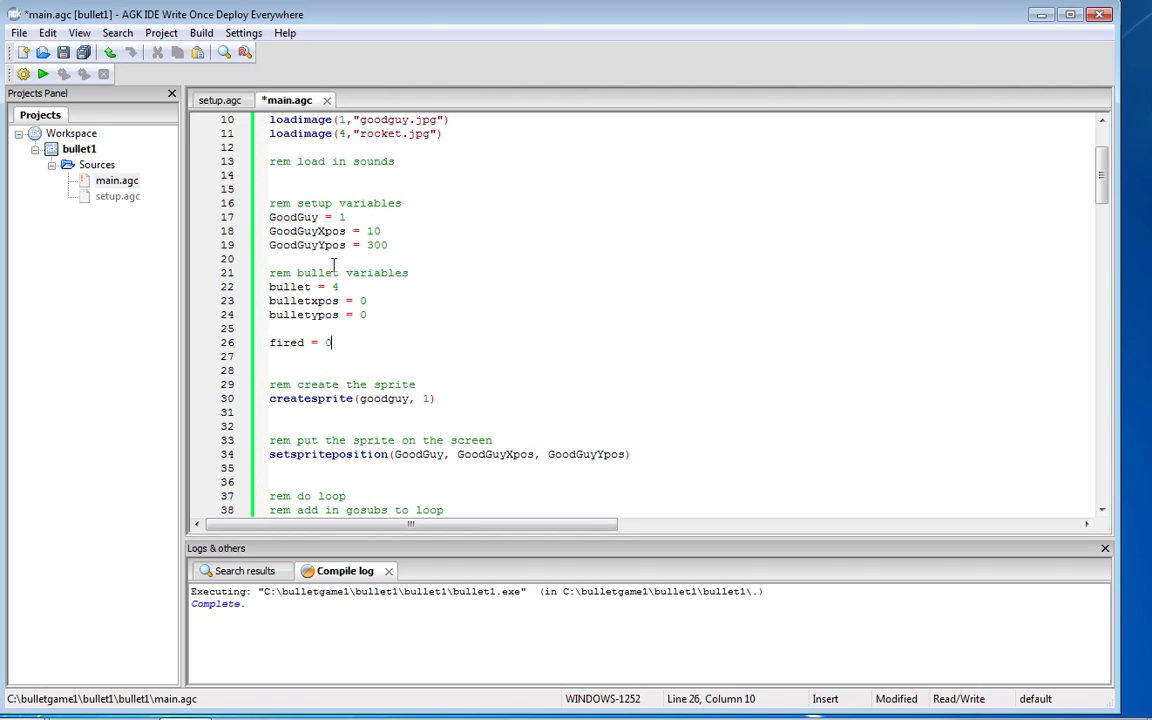
pyautogui.scroll(-3)
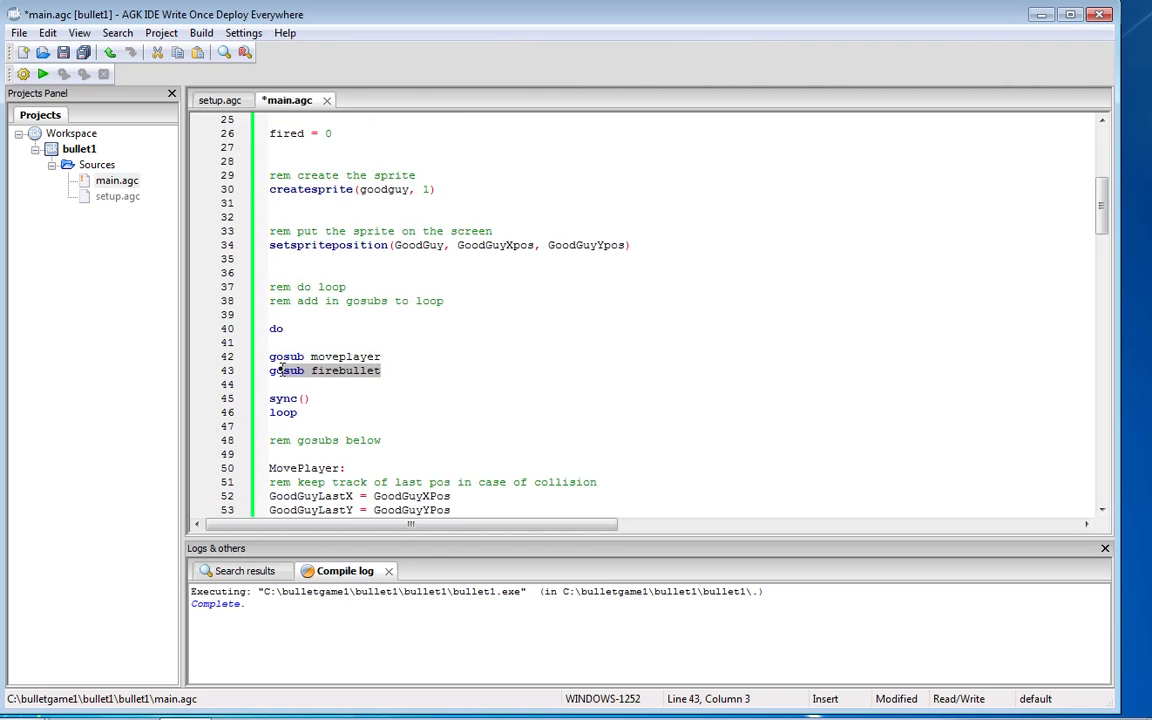
# Remove the gosub firebullet call from the main loop and move to the end of main.agc.
pyautogui.press('Delete')
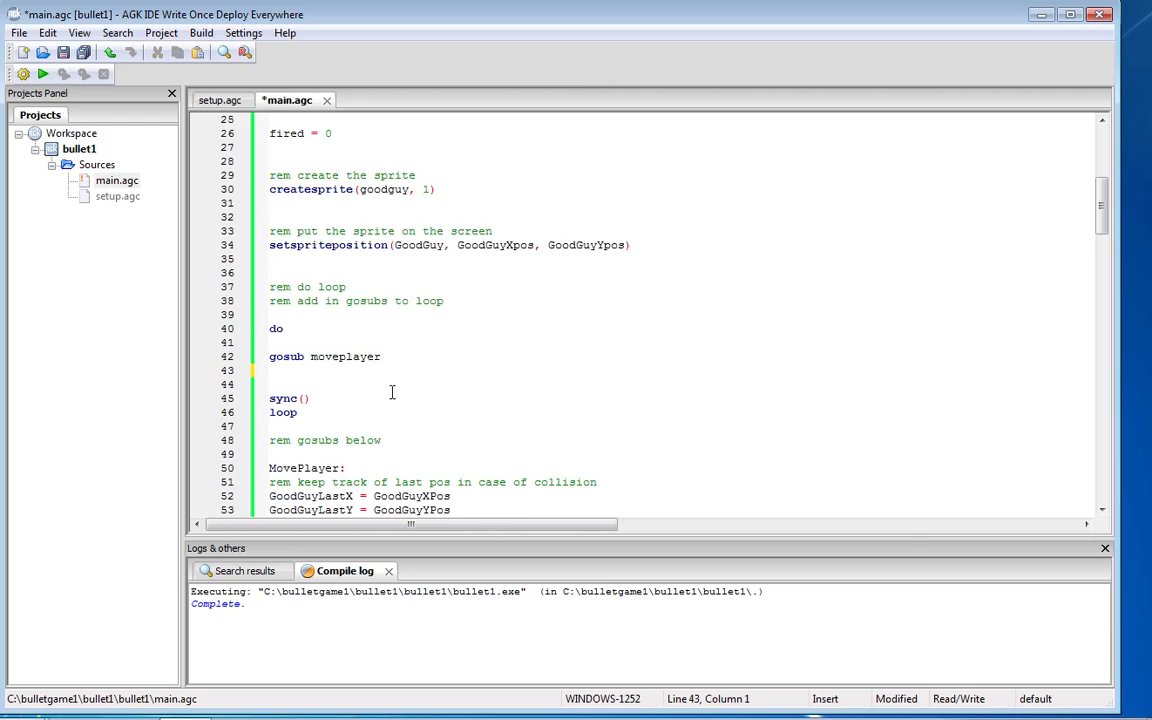
pyautogui.scroll(-3)
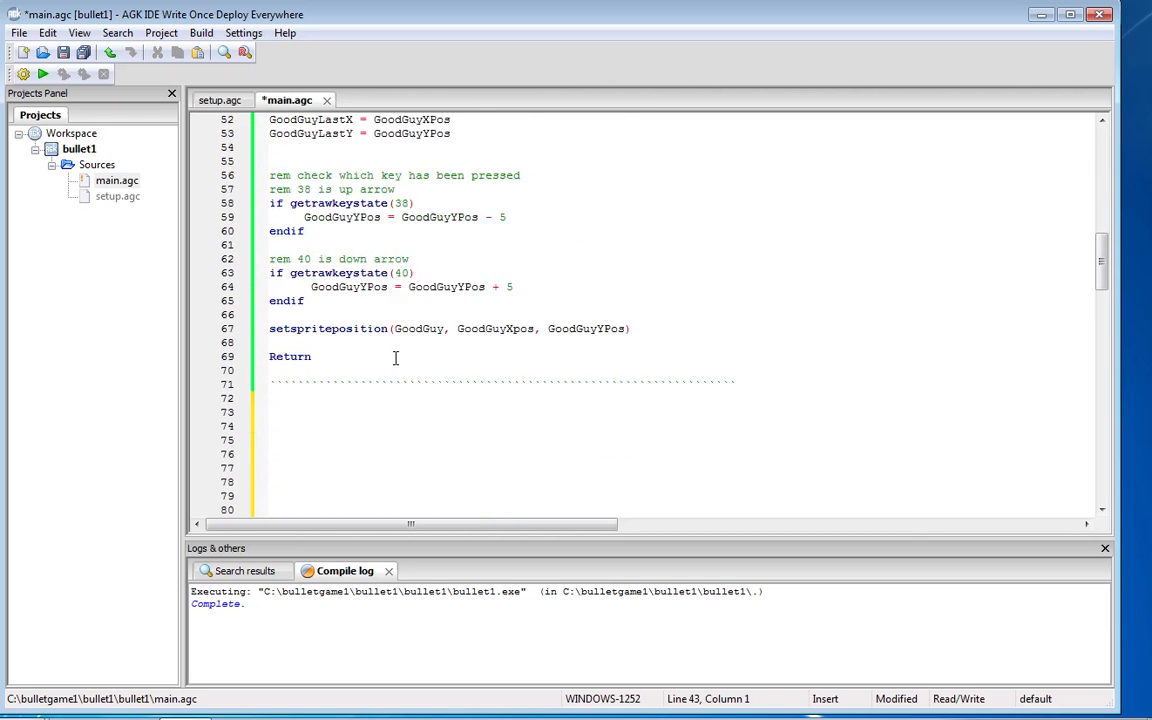
pyautogui.scroll(-3)
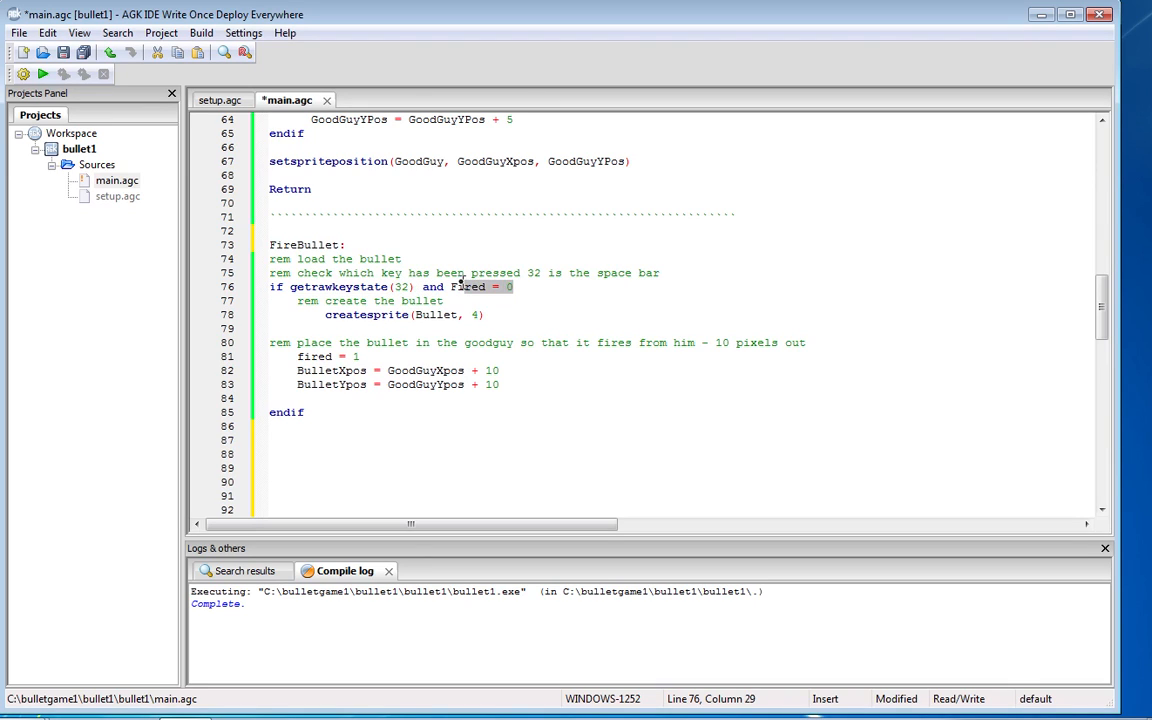
pyautogui.click(412, 288)
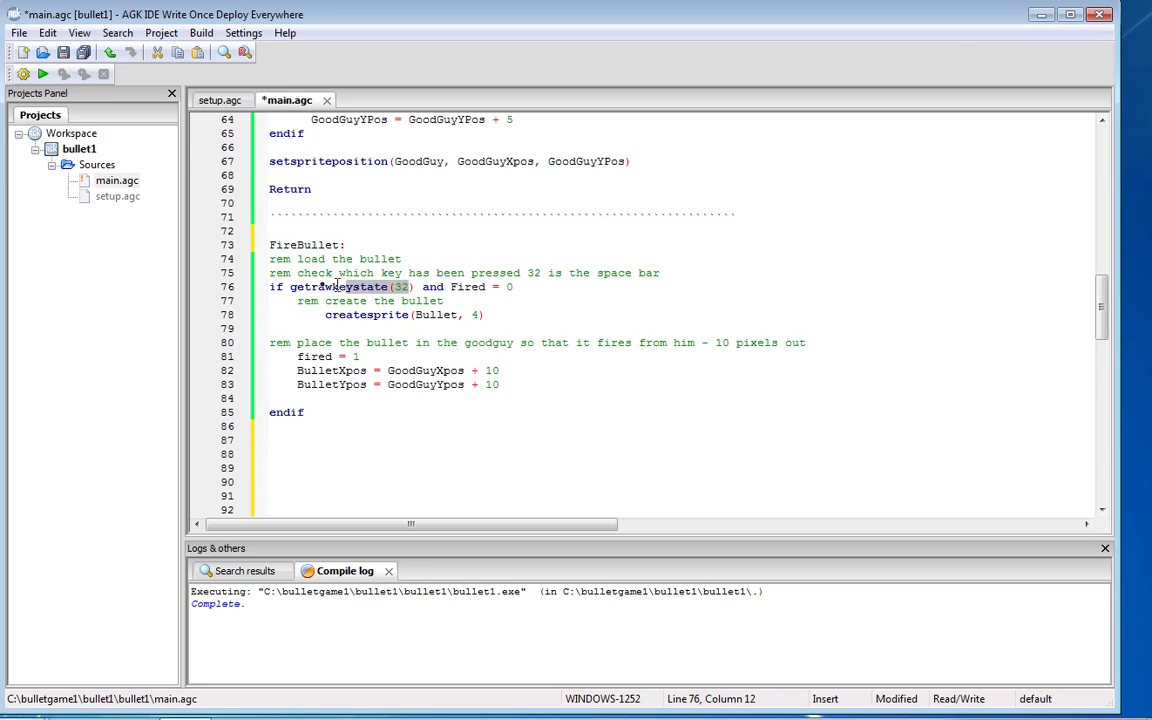
pyautogui.click(308, 288)
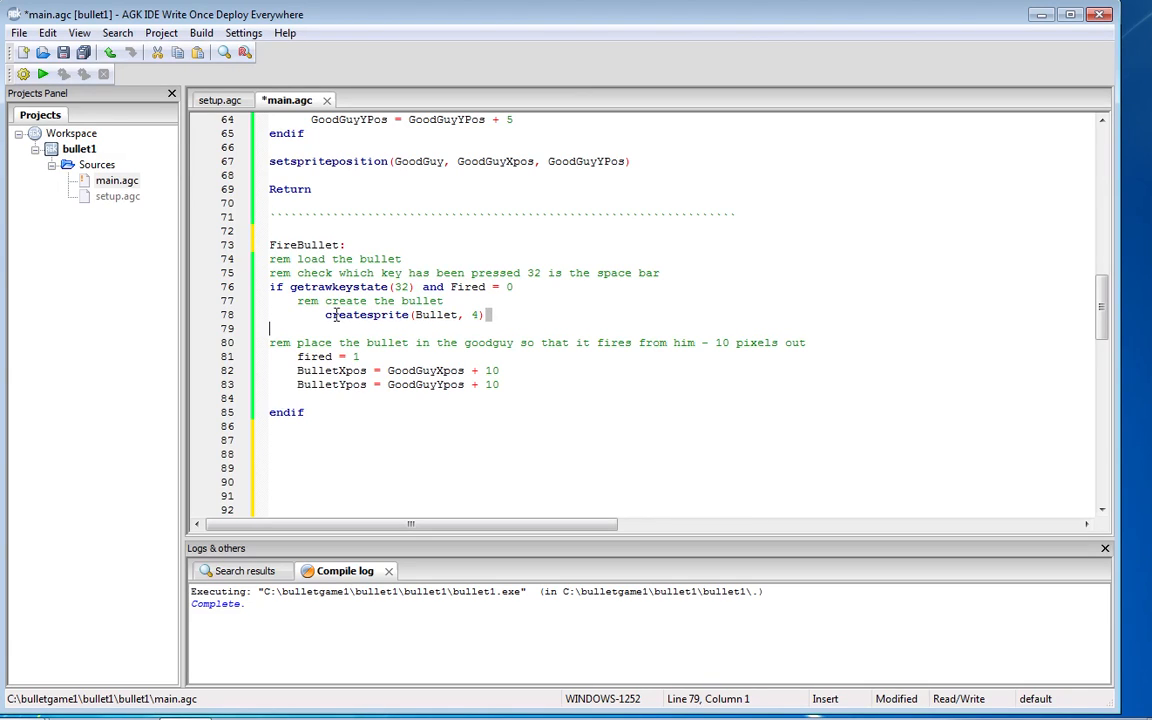
pyautogui.doubleClick(368, 314)
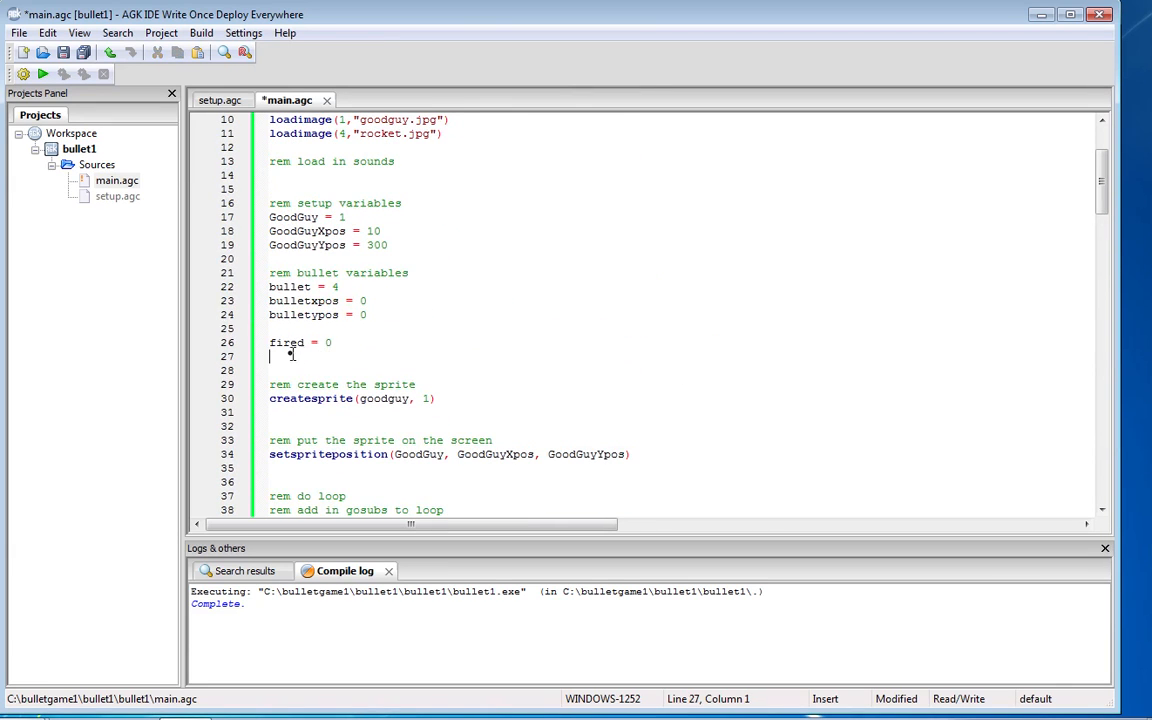
pyautogui.click(348, 216)
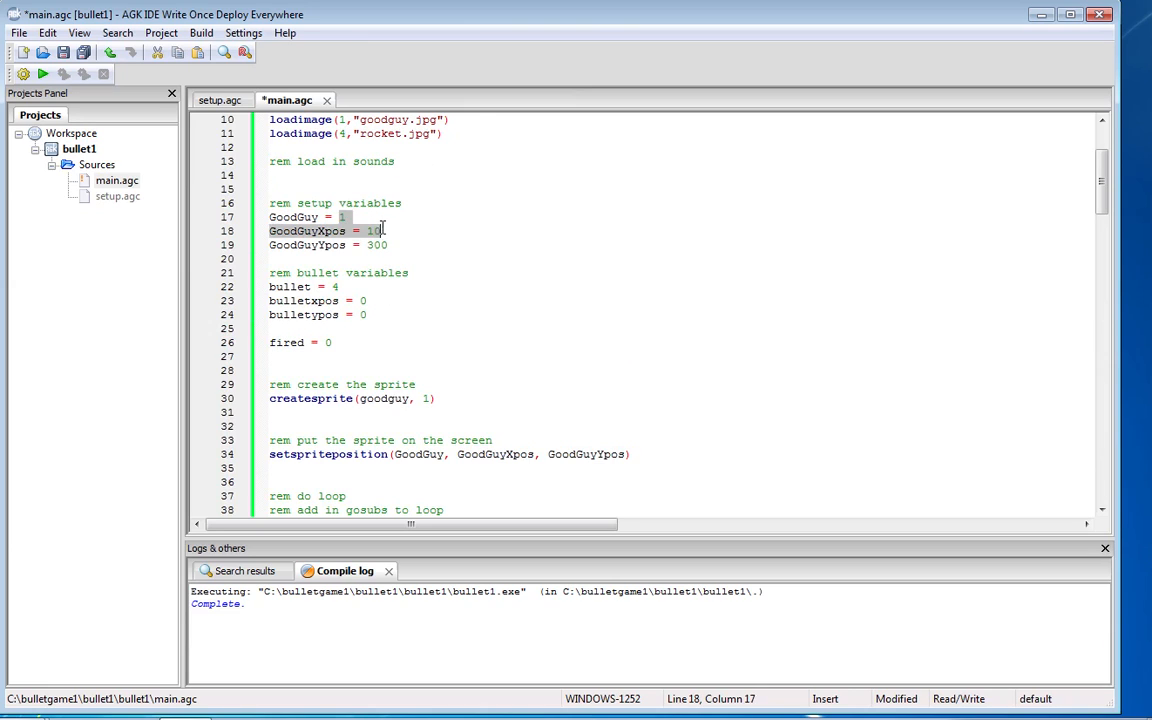
pyautogui.scroll(-3)
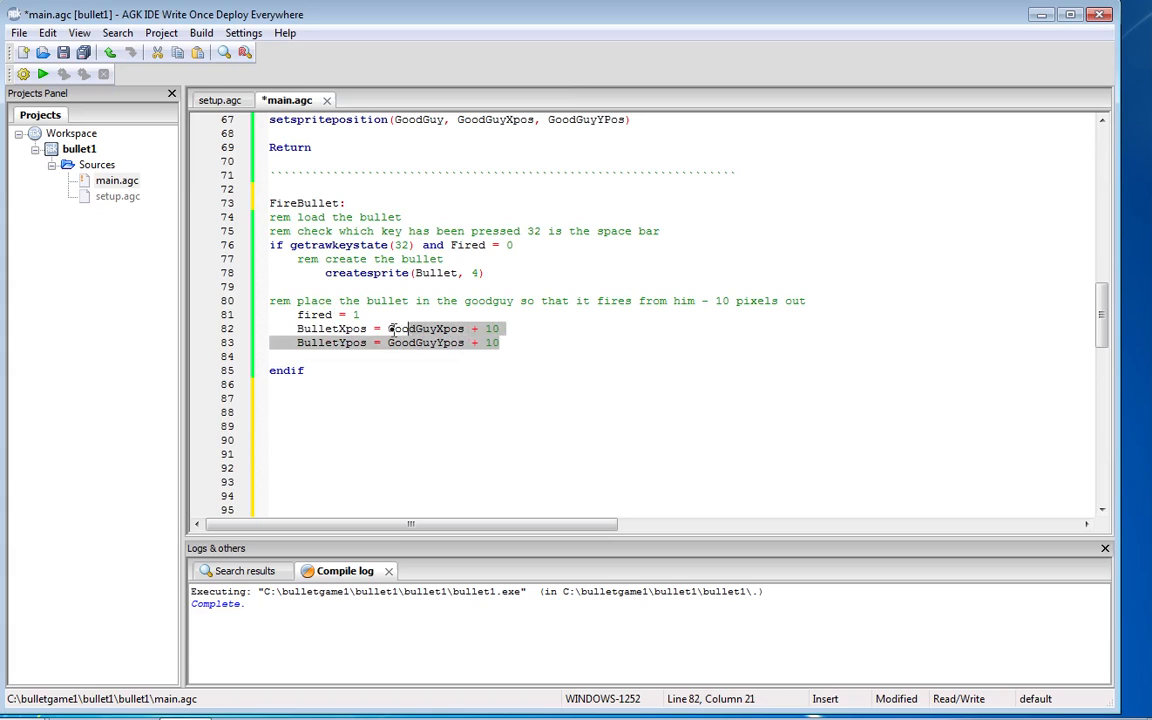
pyautogui.click(418, 328)
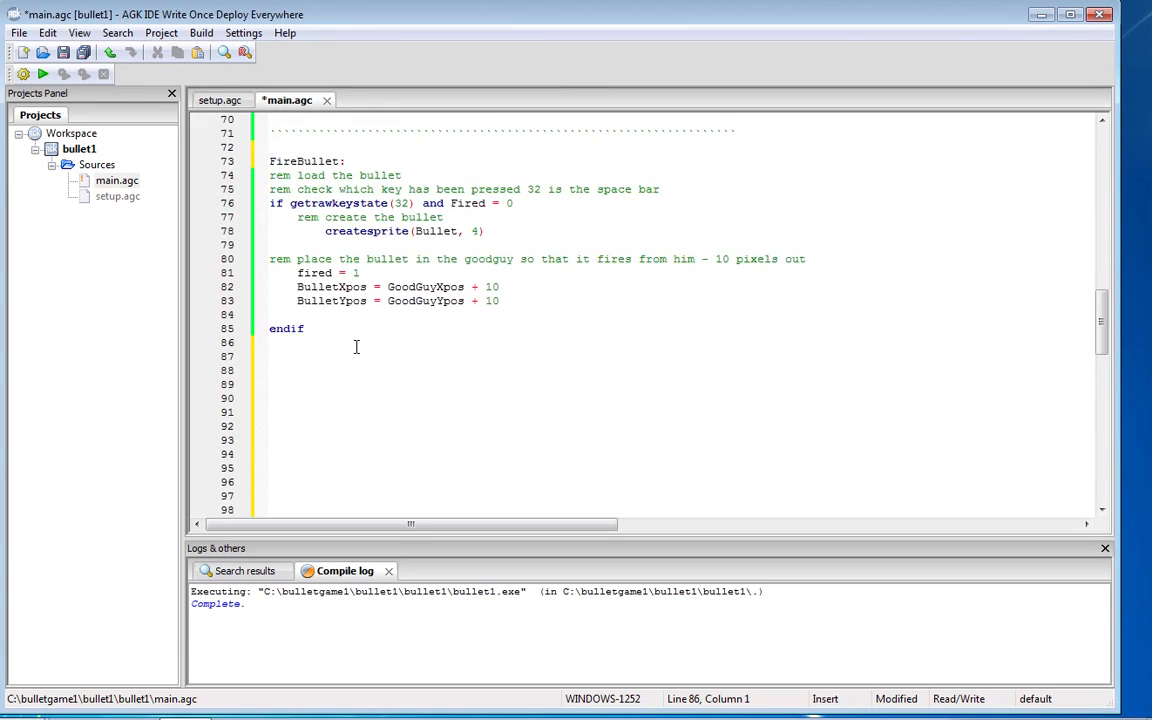
pyautogui.scroll(-3)
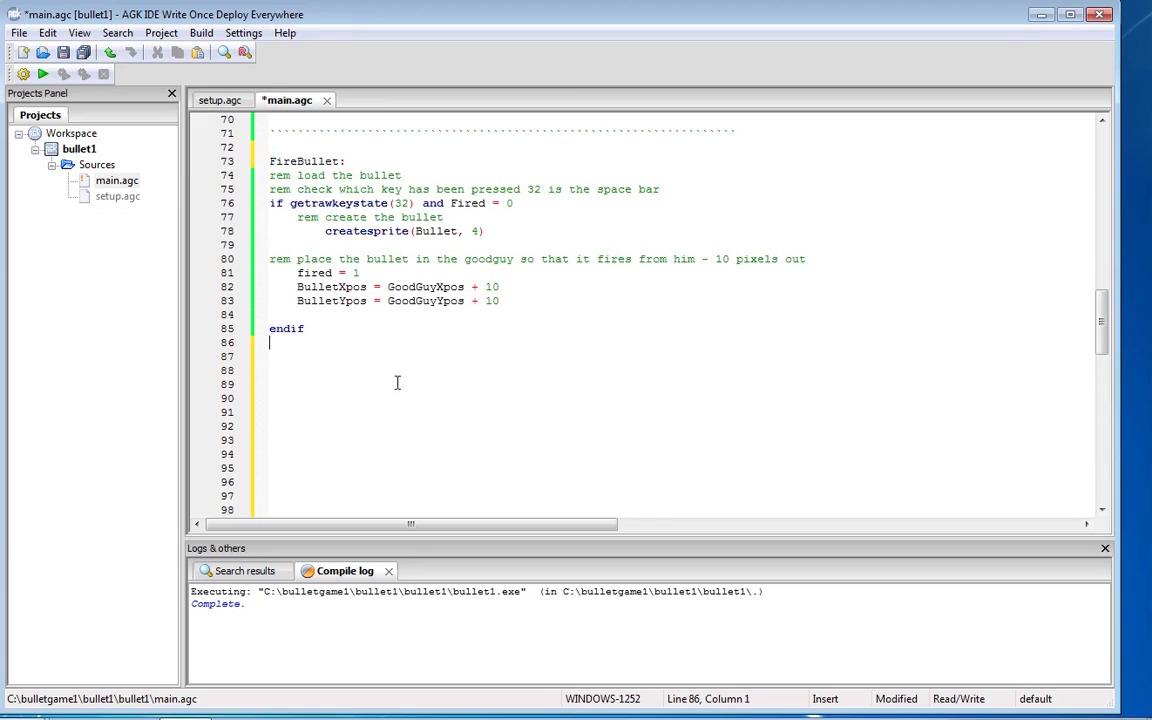
pyautogui.moveTo(326, 400)
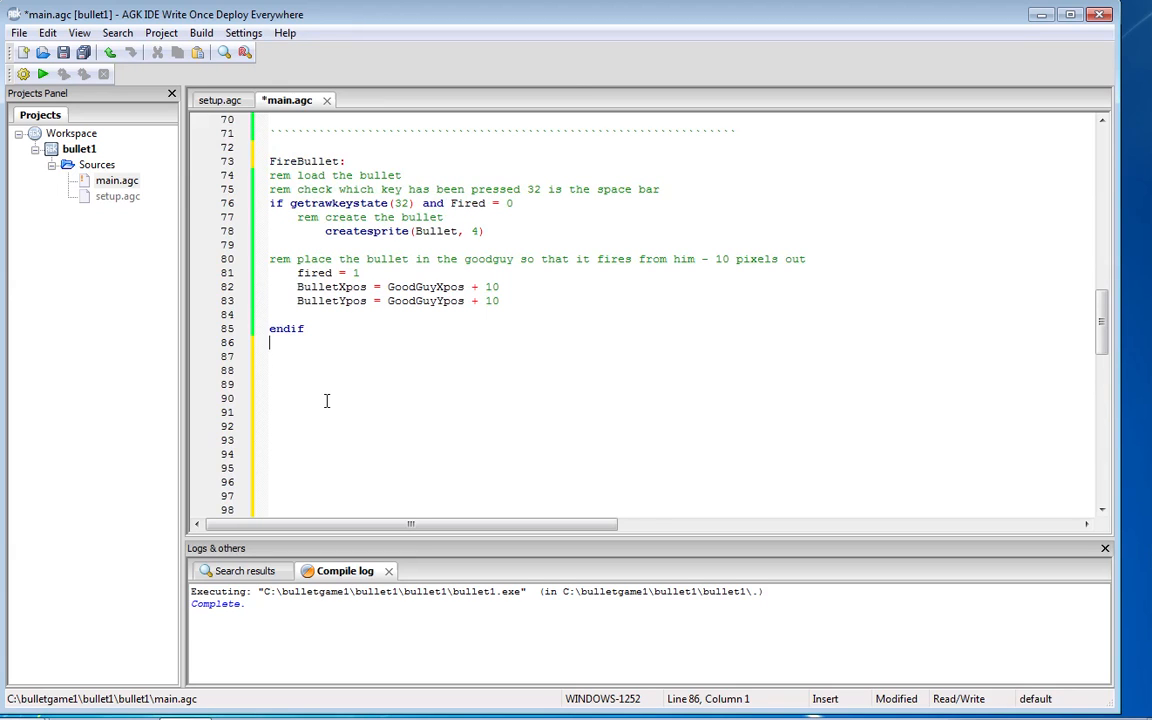
pyautogui.scroll(-3)
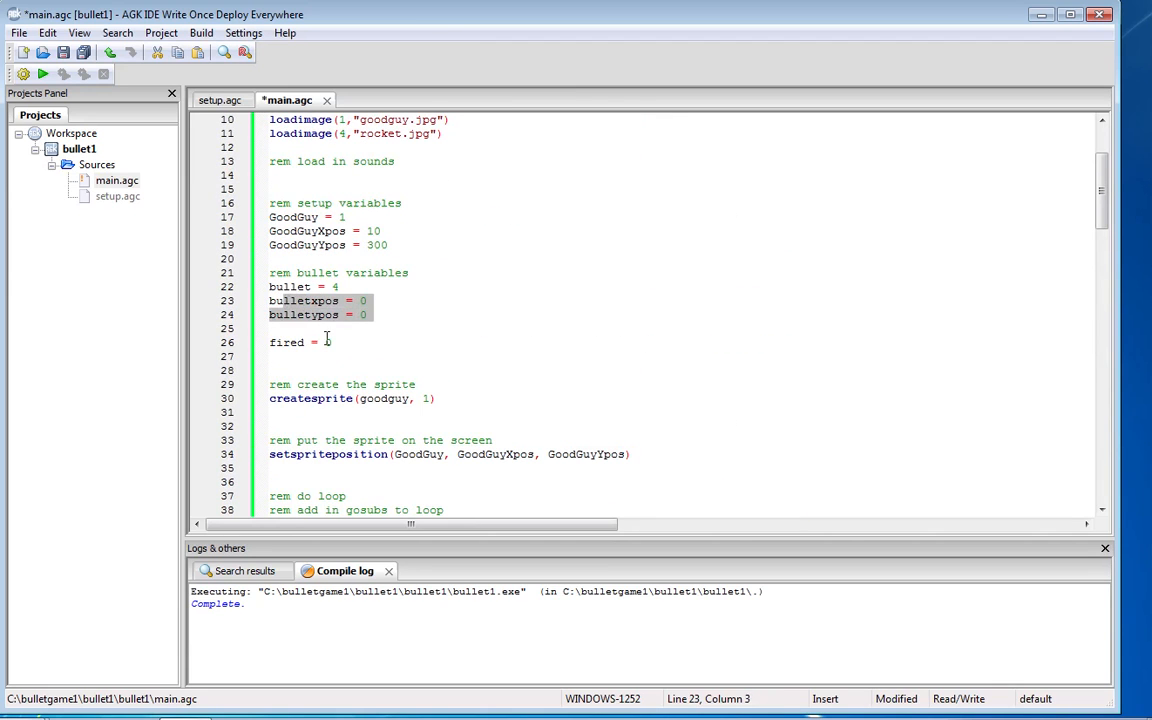
pyautogui.write('0')
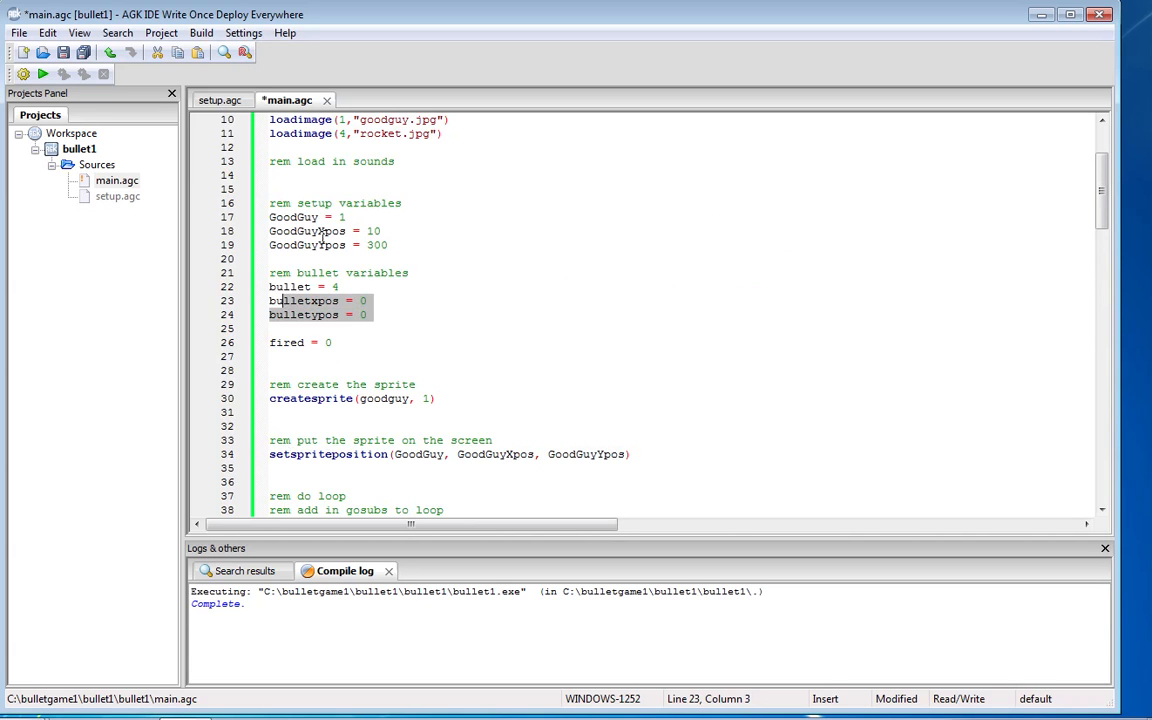
# Select the bullet placement lines and the BulletX variable on the speed line for renaming.
pyautogui.scroll(-3)
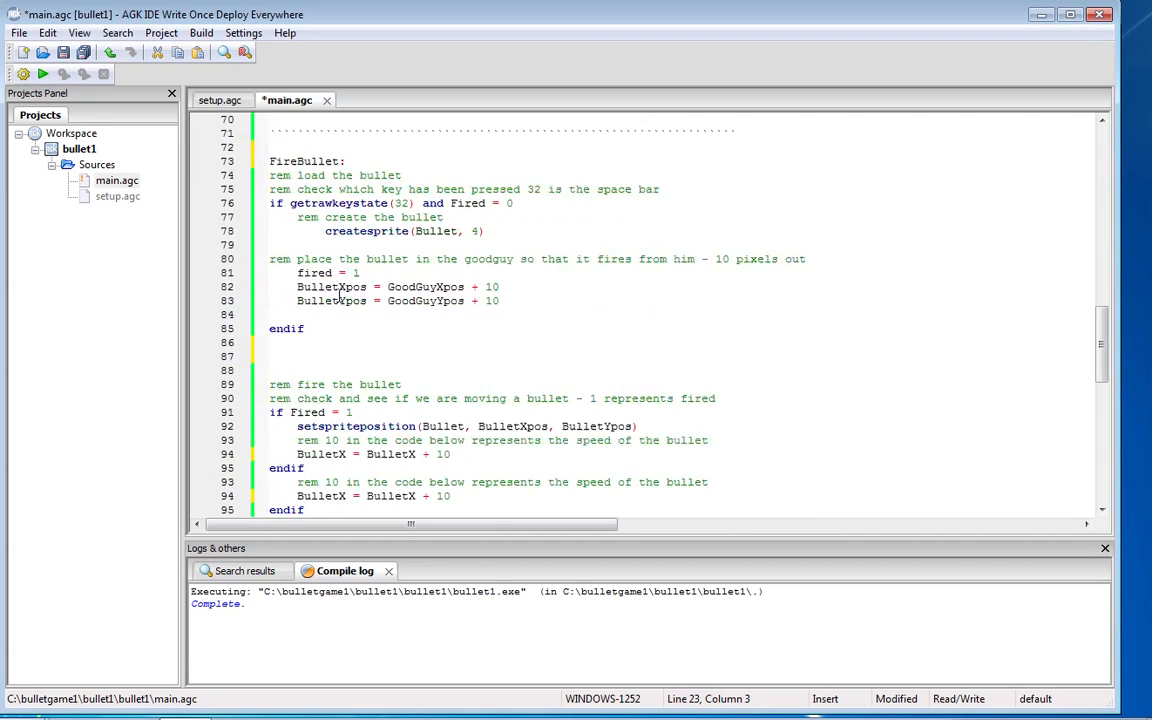
pyautogui.scroll(-3)
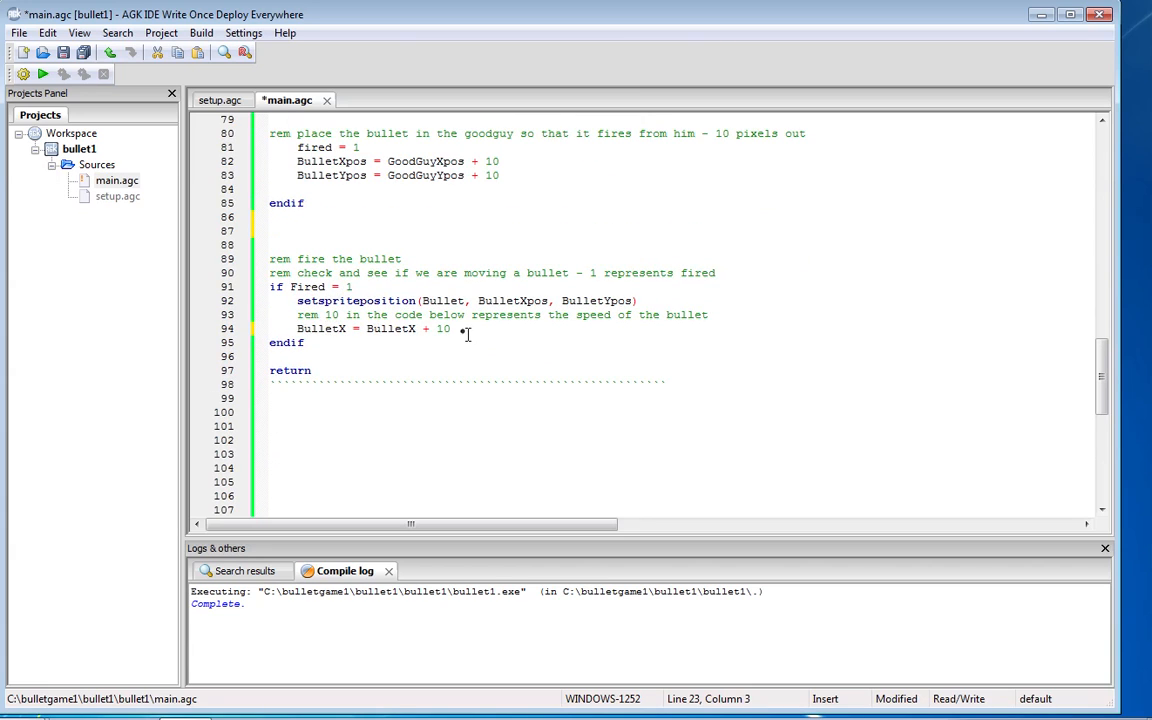
pyautogui.moveTo(296, 300); pyautogui.dragTo(452, 328)
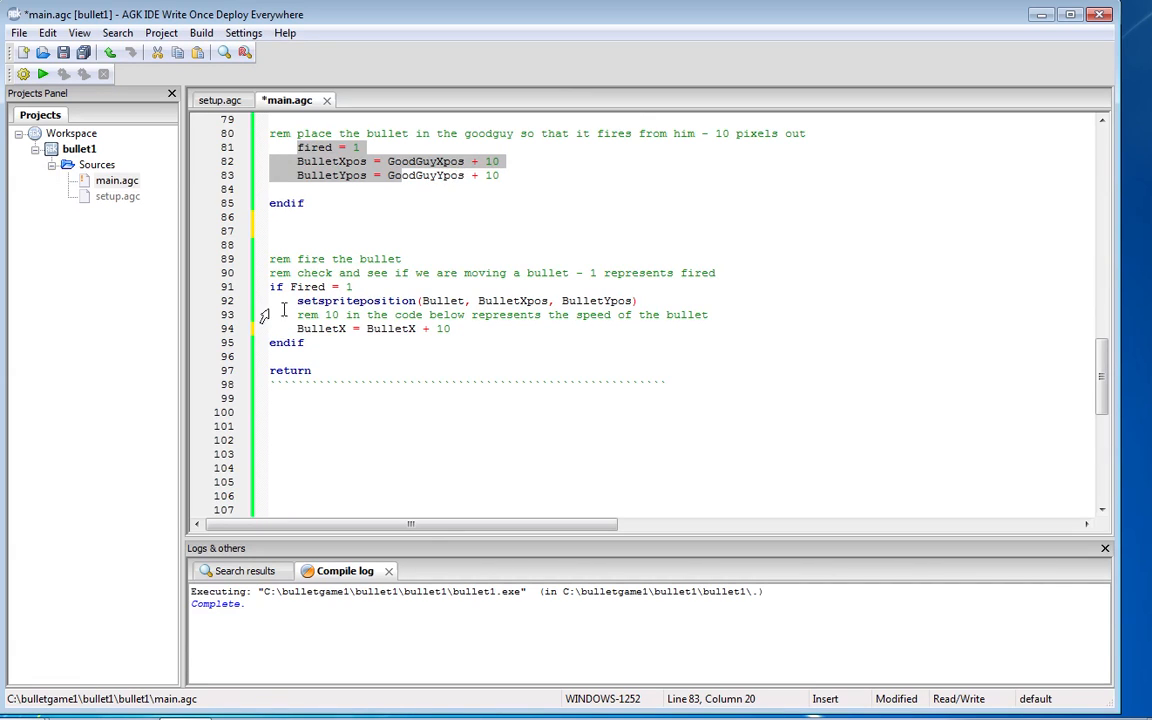
pyautogui.moveTo(322, 300)
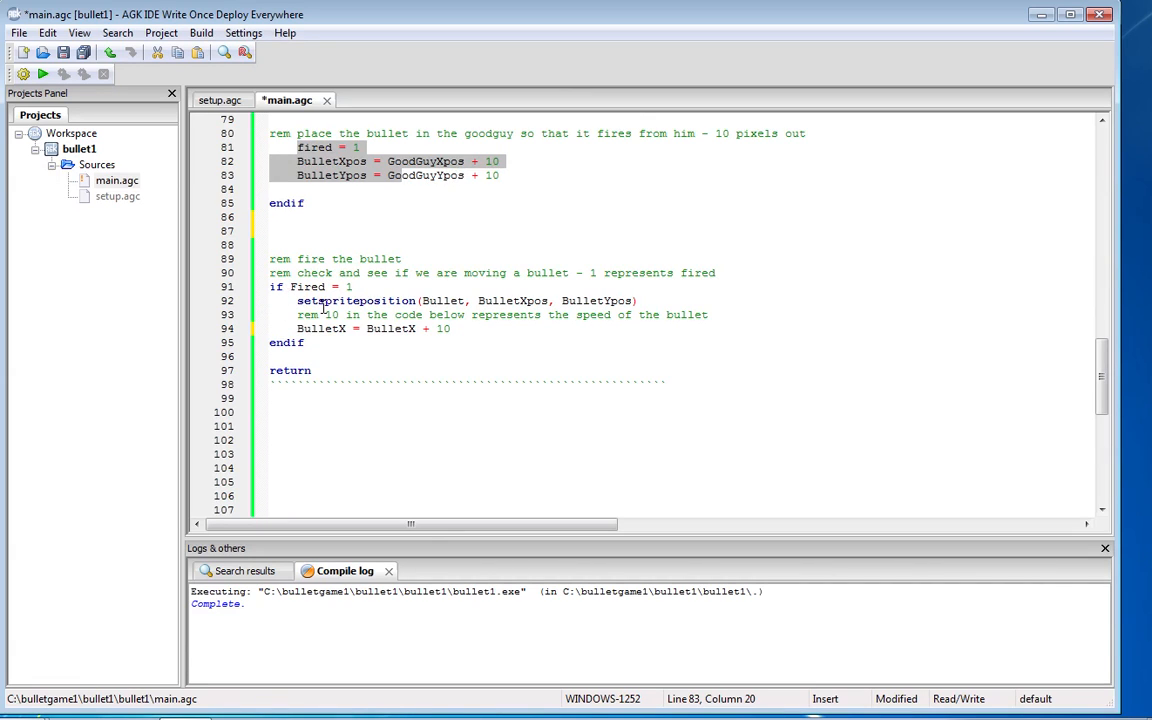
pyautogui.doubleClick(324, 300)
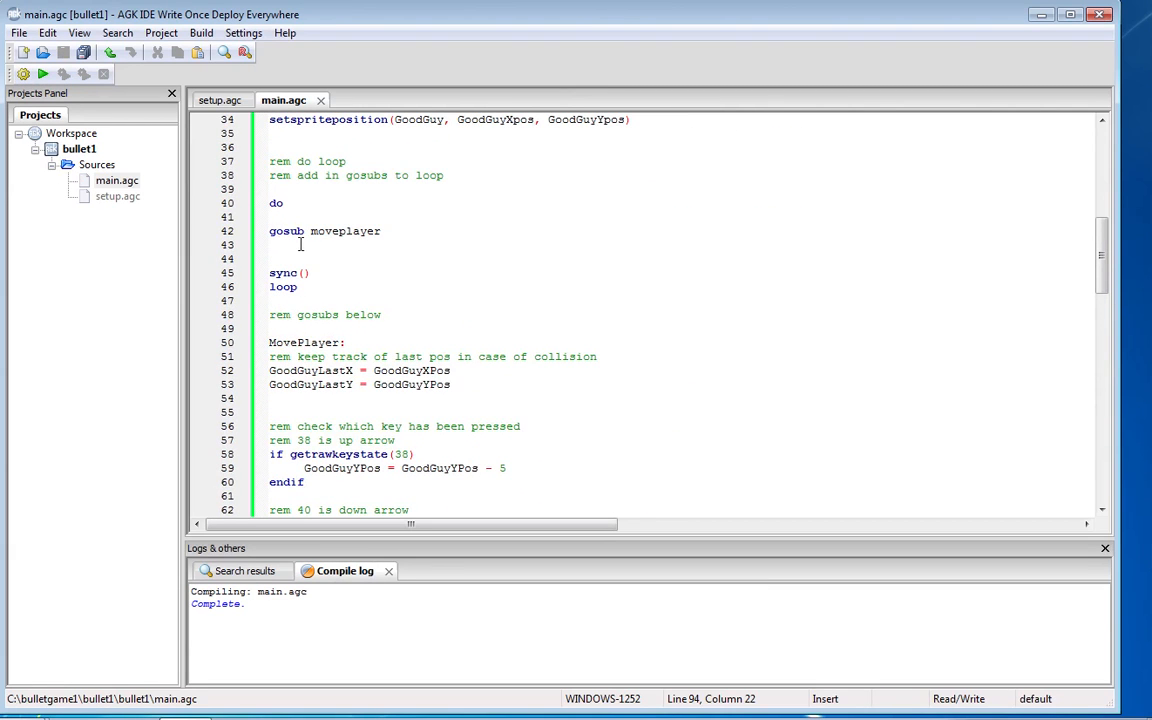
# Add 'gosub firebullet' to the main loop under gosub moveplayer.
pyautogui.write('gosub')
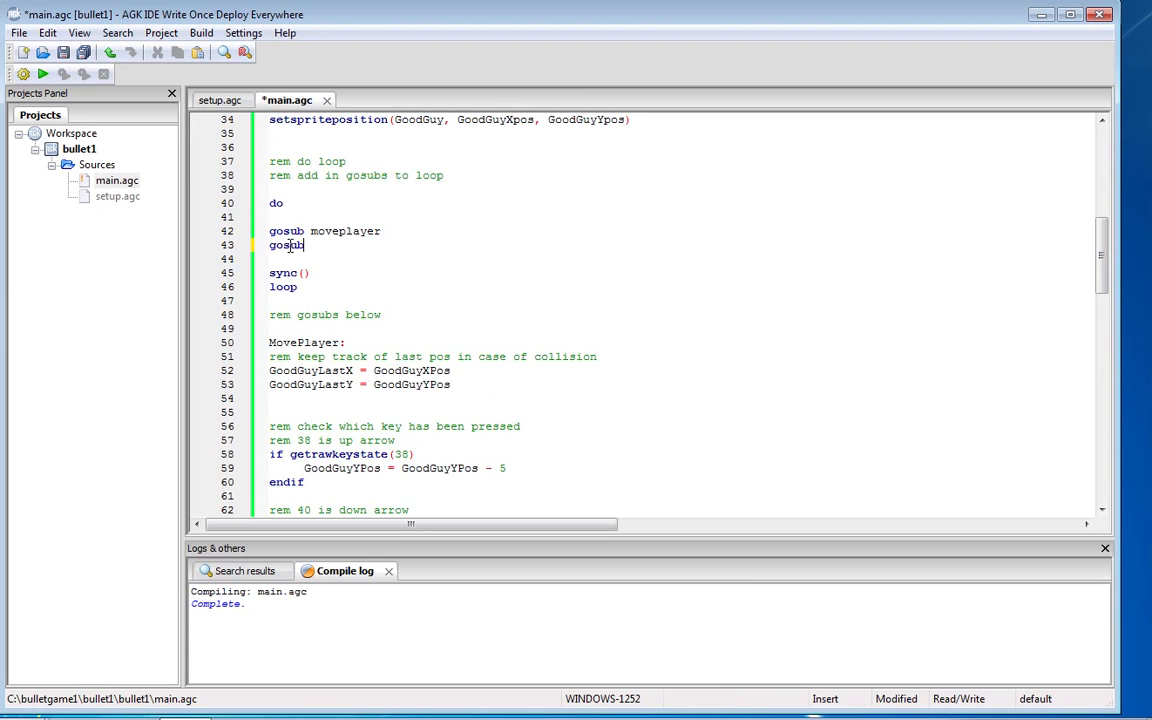
pyautogui.click(292, 244)
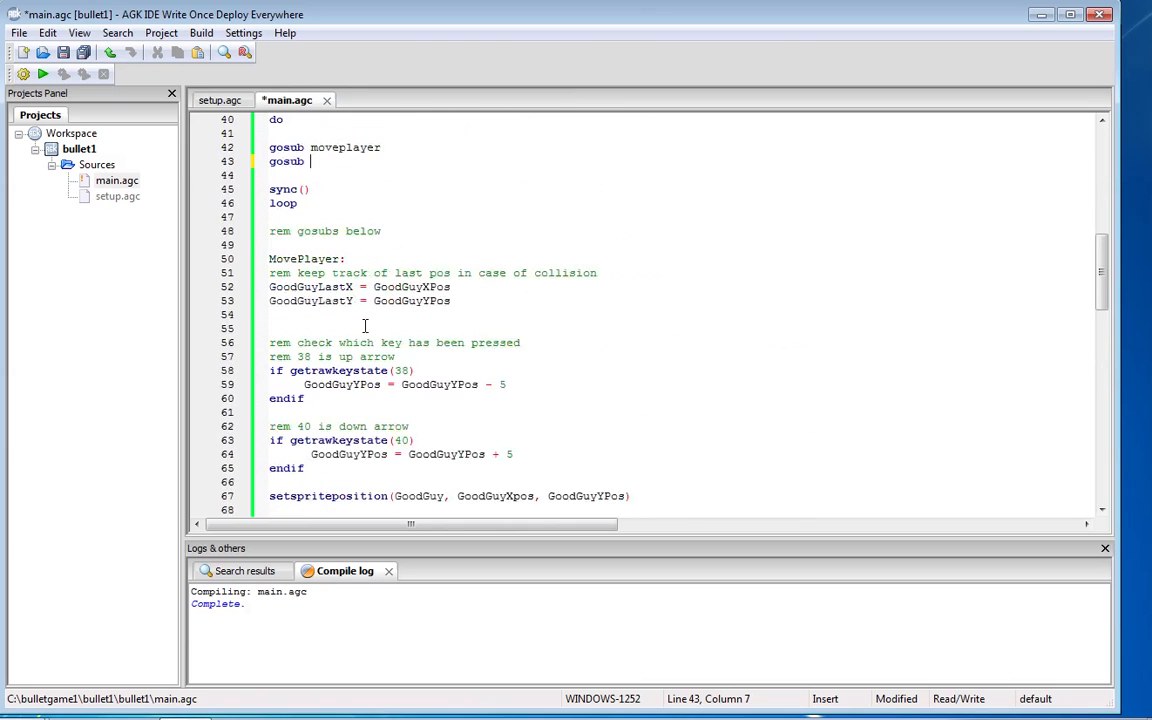
pyautogui.write('fire')
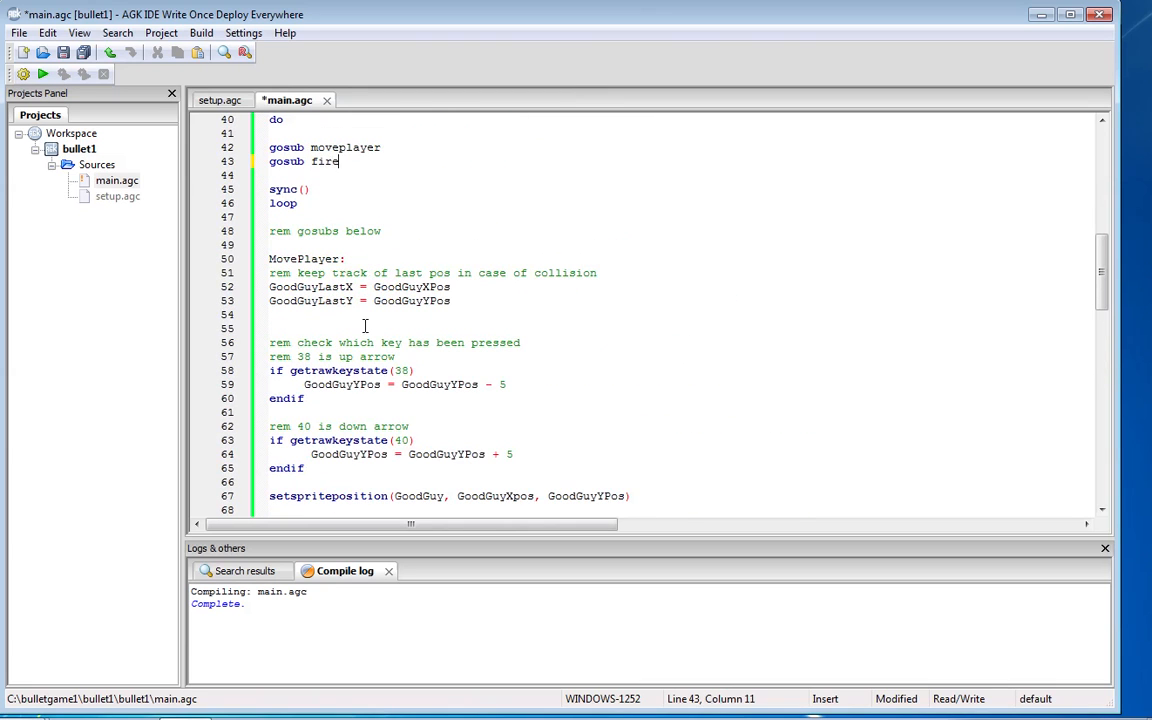
pyautogui.write('bullet')
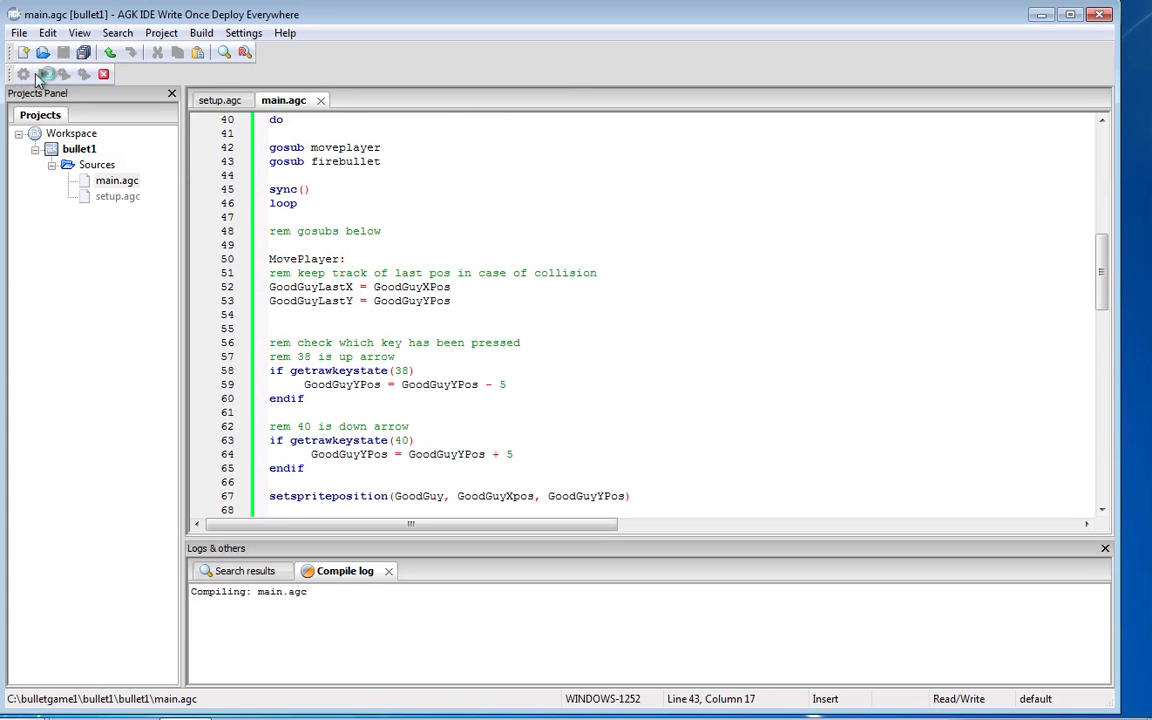
# Compile the updated project and launch bullet1 to test it.
pyautogui.click(44, 72)
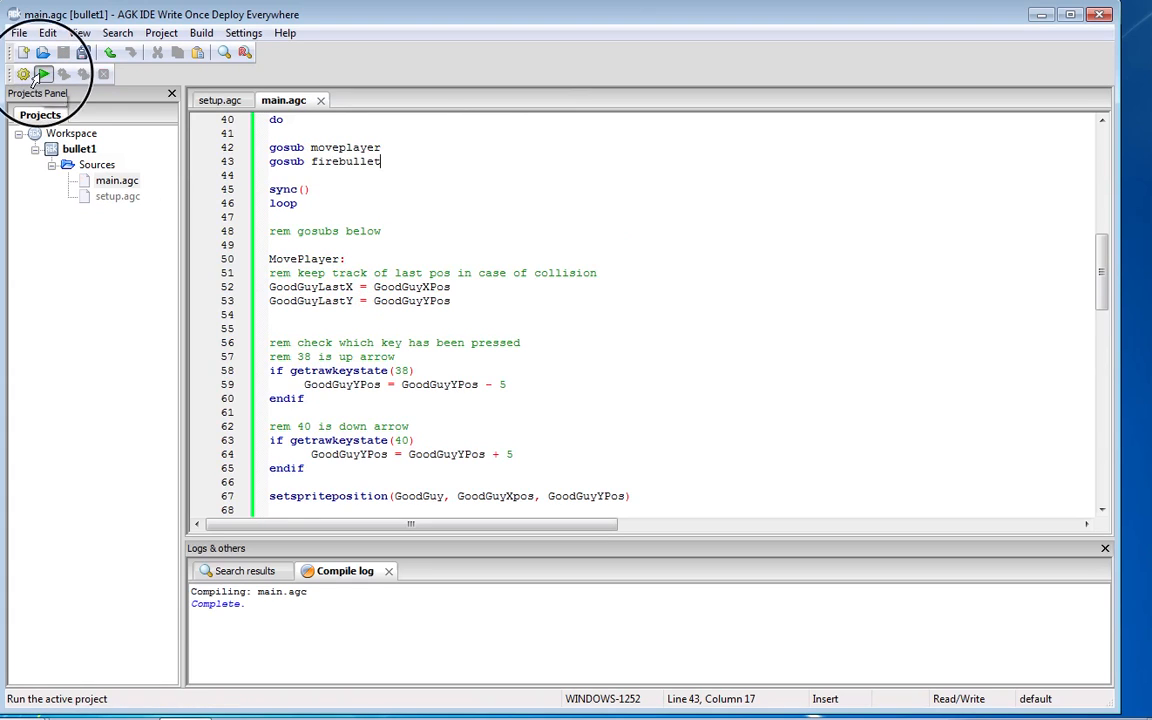
pyautogui.click(44, 76)
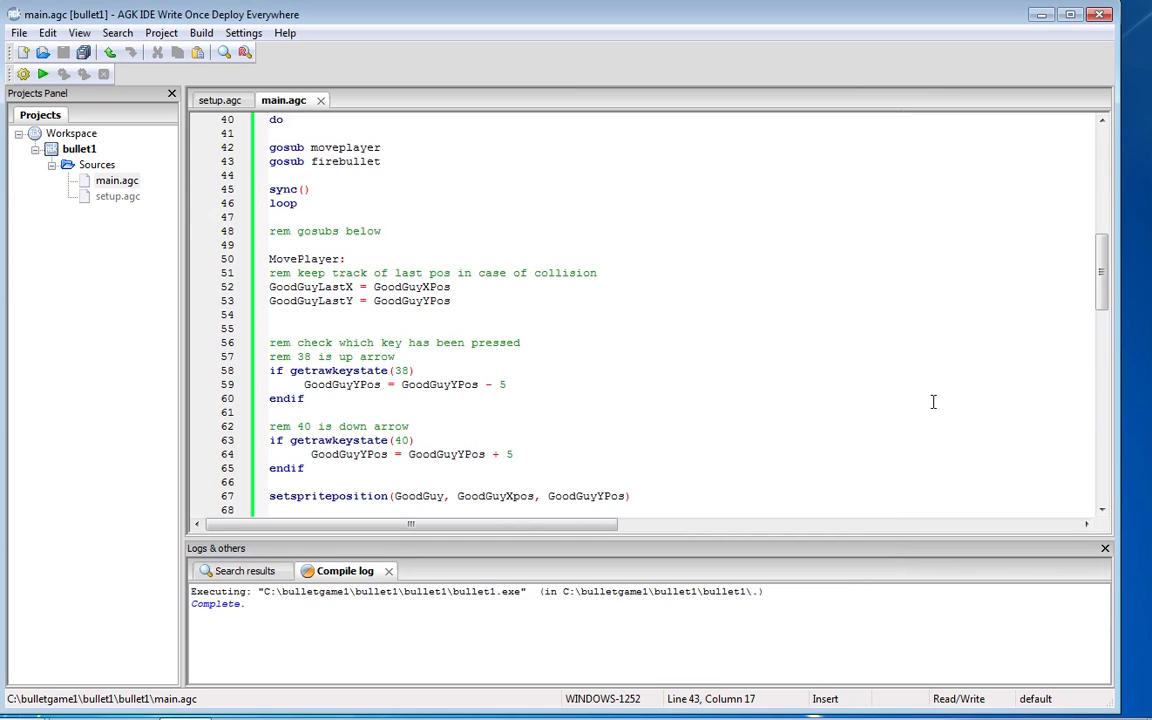
# Compile the corrected BulletXpos + 10 speed line and run the game to test firing.
pyautogui.scroll(-3)
pyautogui.write('BulletXpos = BulletXpos + 10')
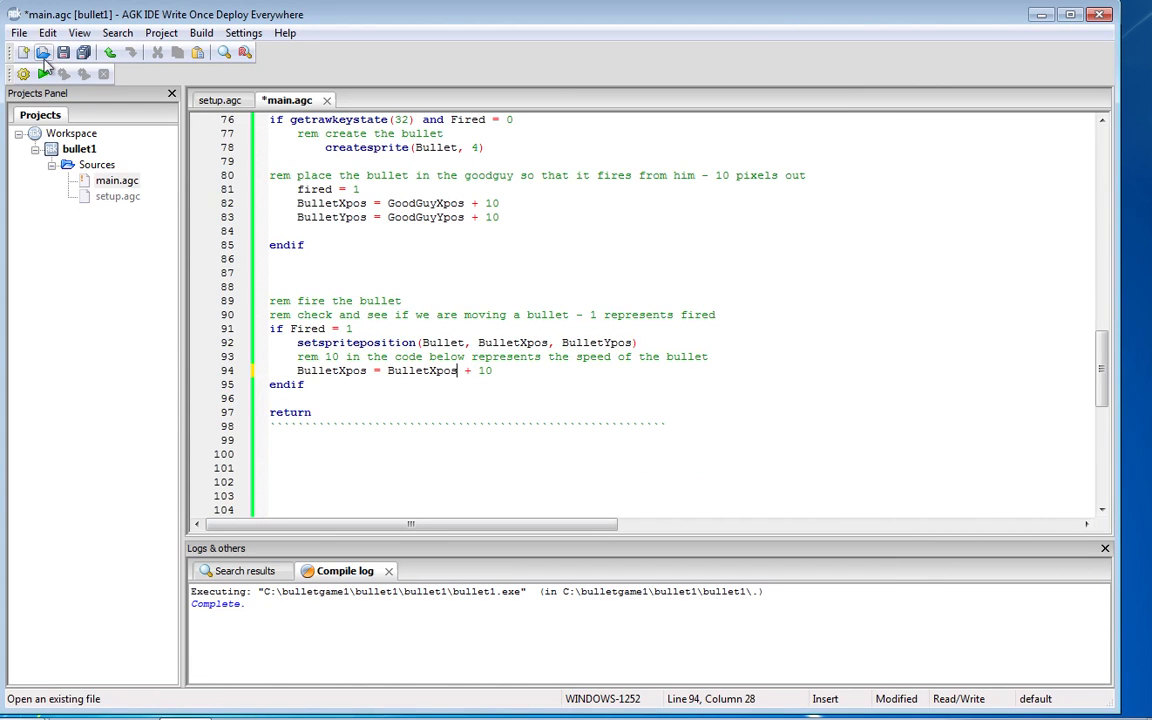
pyautogui.click(48, 76)
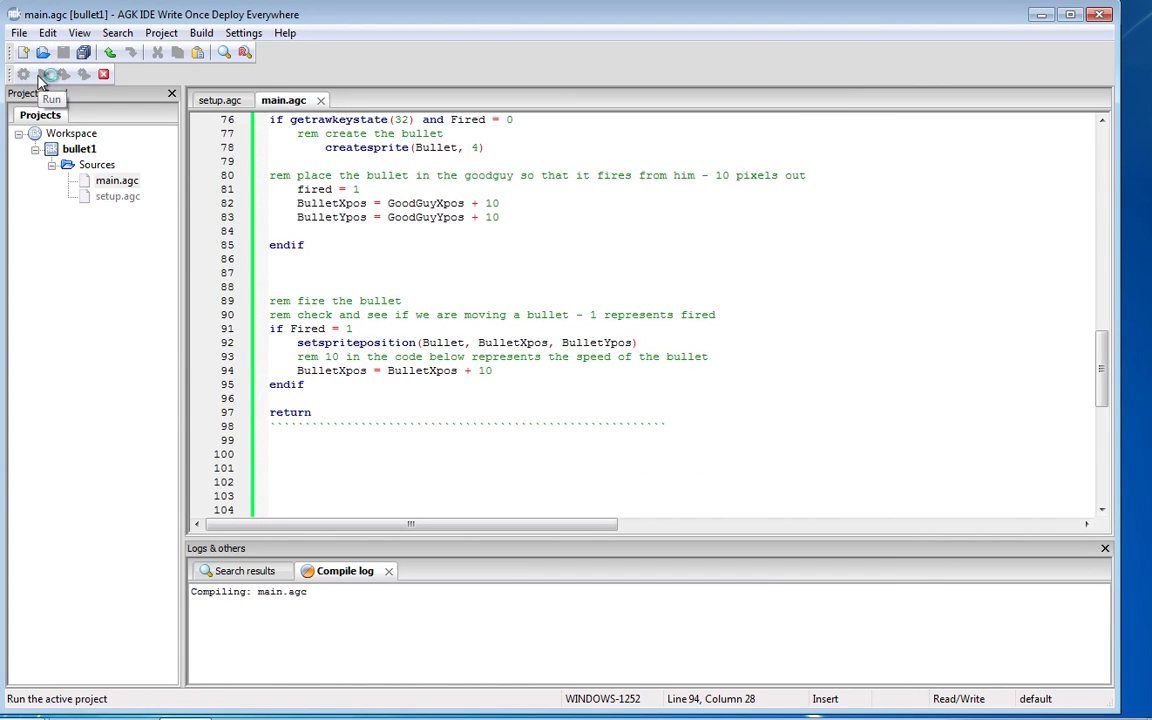
pyautogui.click(40, 72)
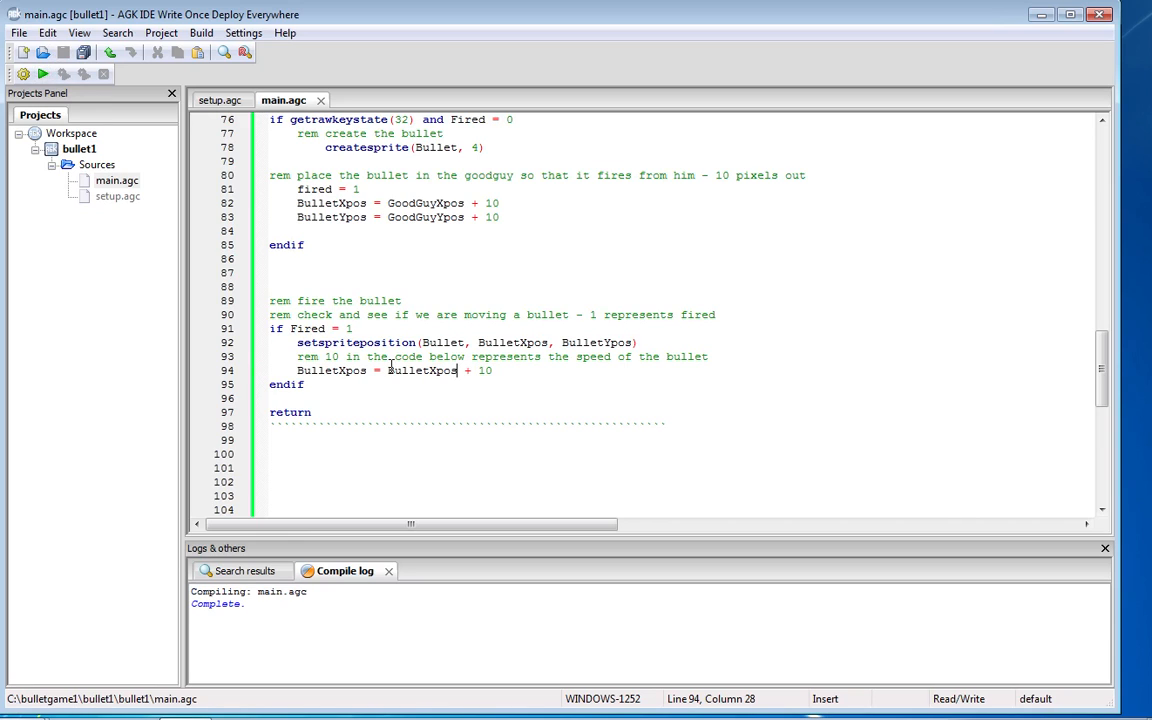
pyautogui.moveTo(80, 96)
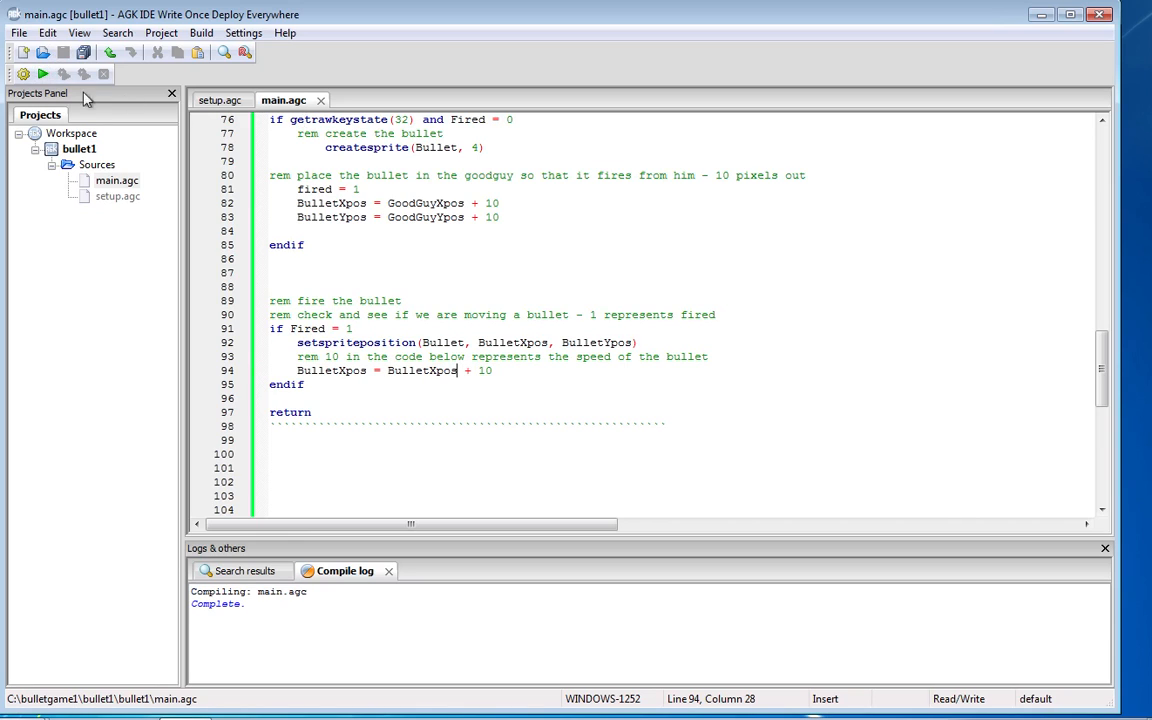
pyautogui.click(56, 80)
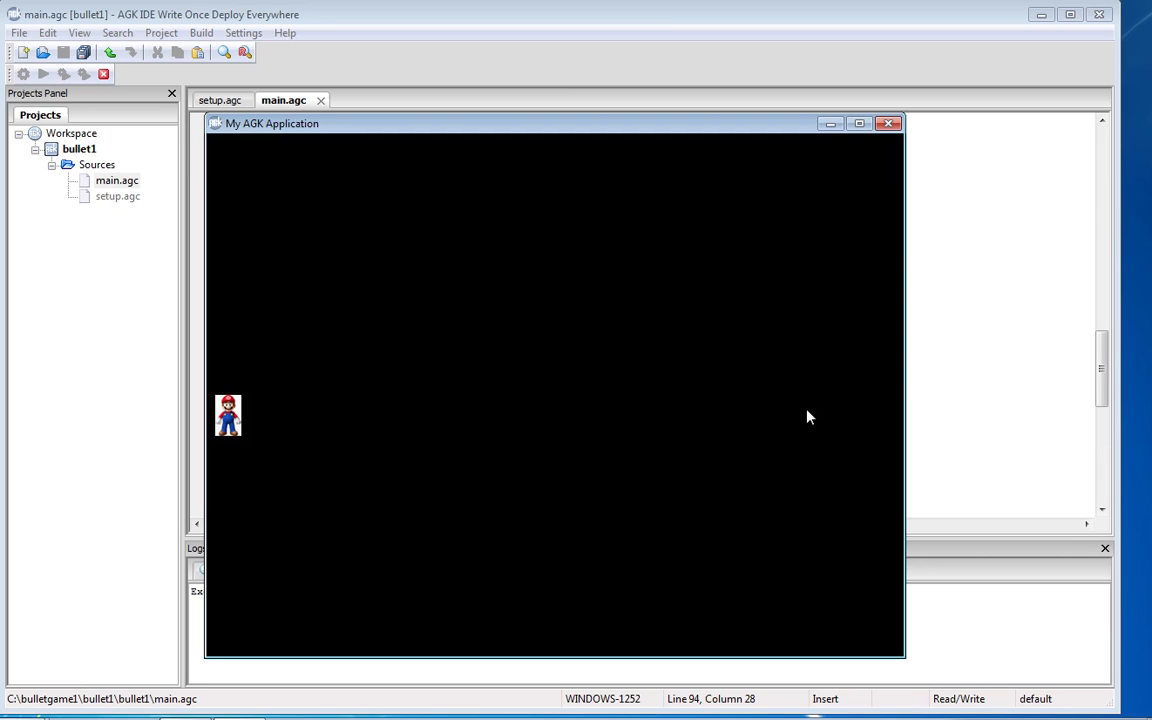
pyautogui.moveTo(626, 392)
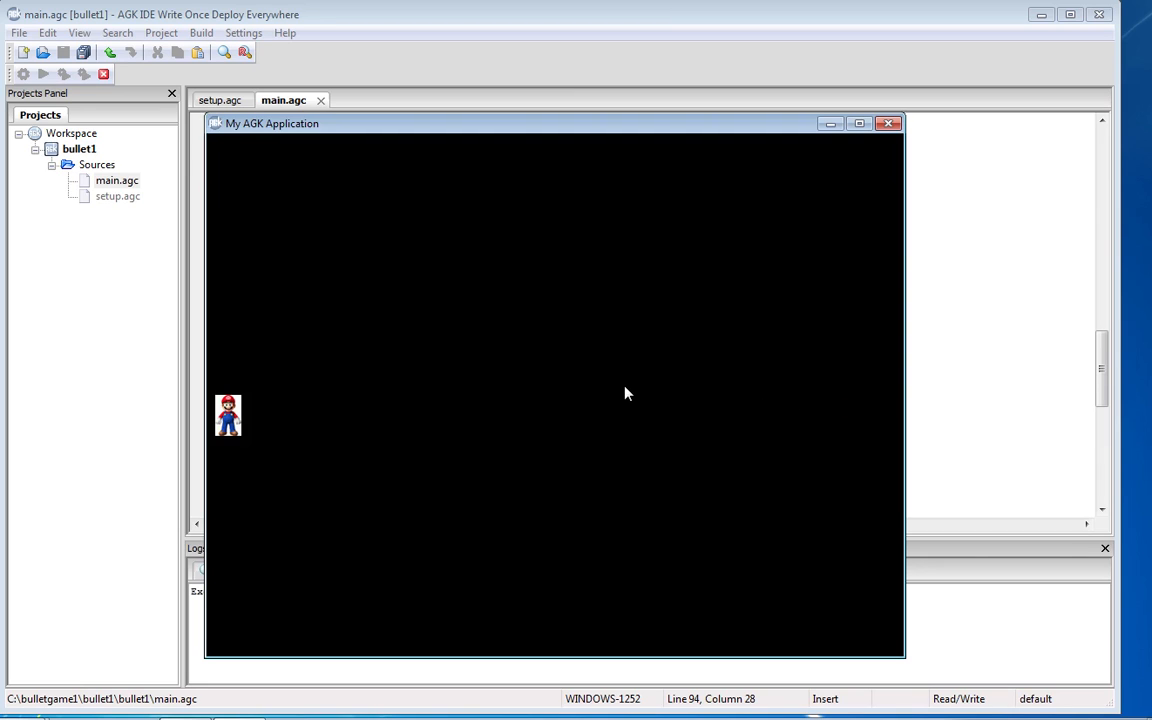
pyautogui.moveTo(264, 420)
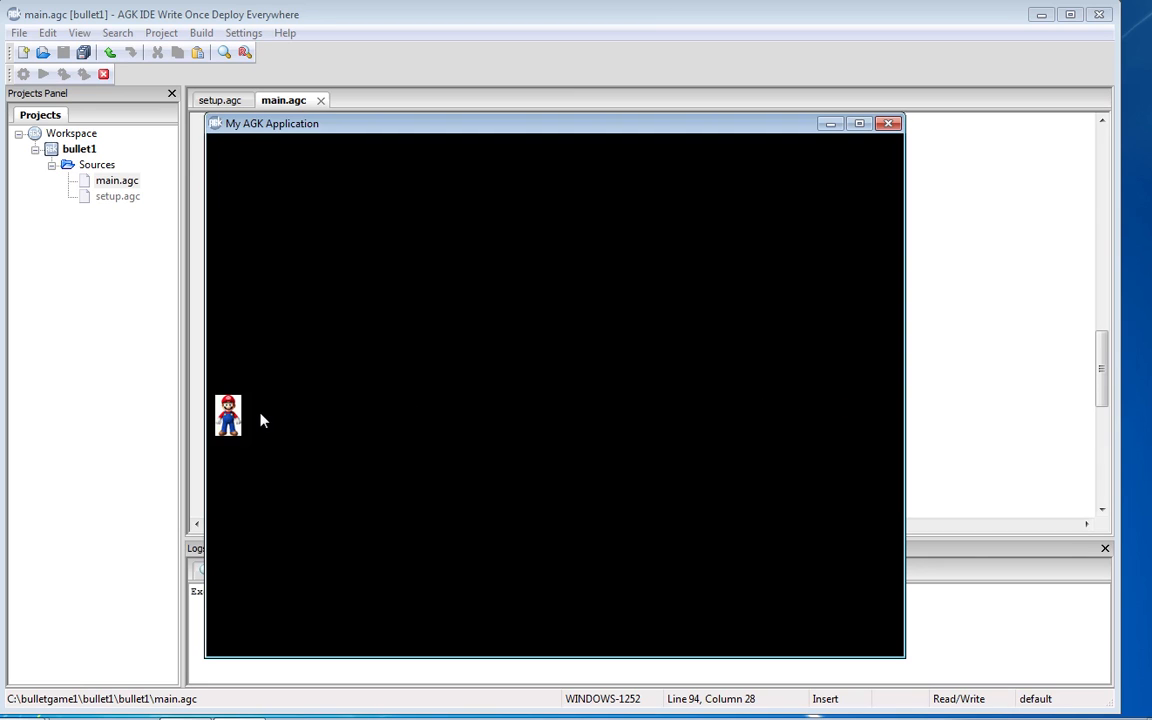
pyautogui.moveTo(494, 424)
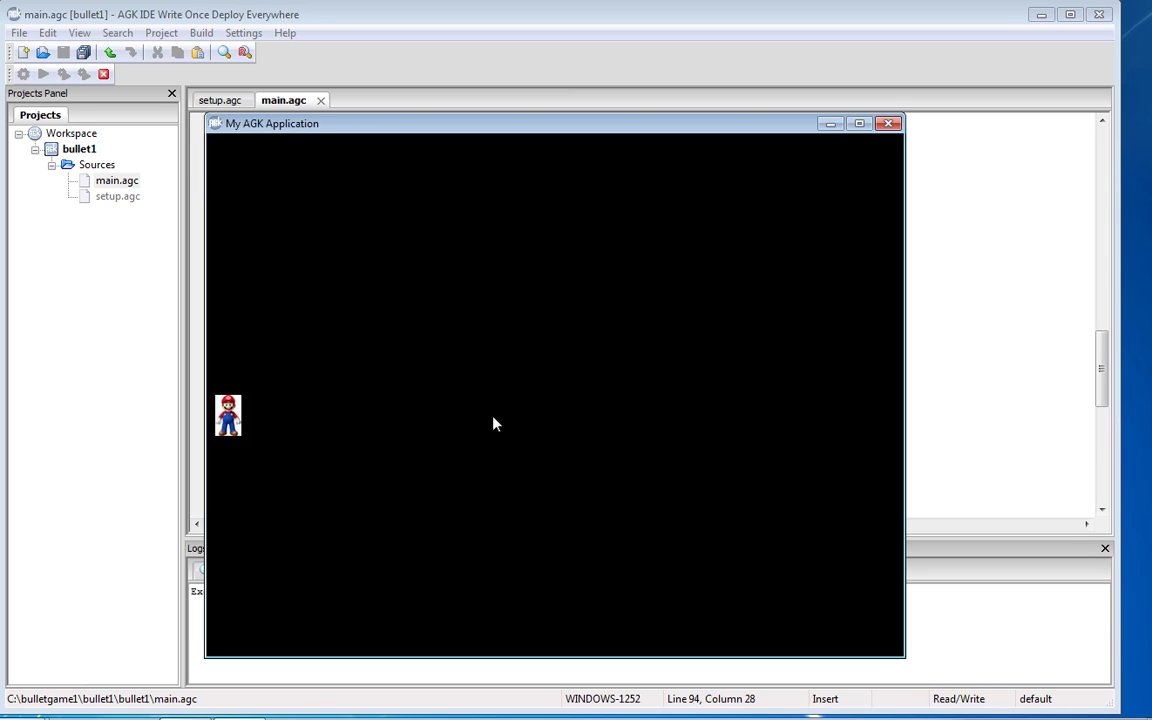
pyautogui.moveTo(902, 416)
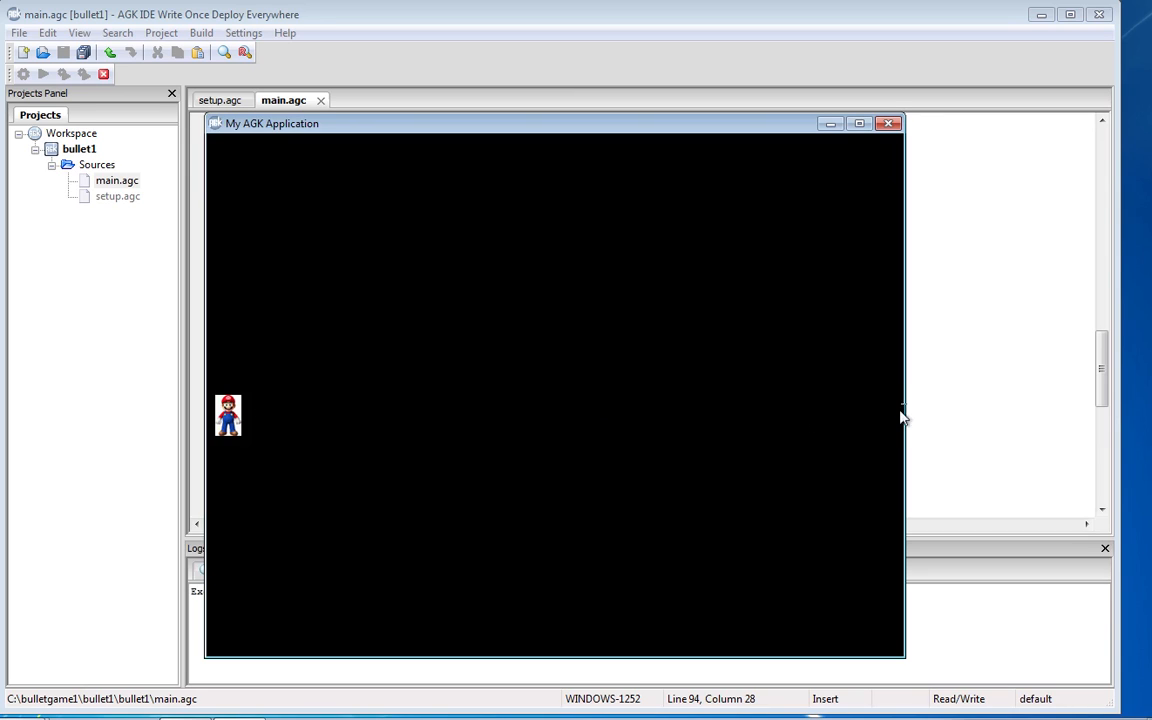
pyautogui.moveTo(832, 388)
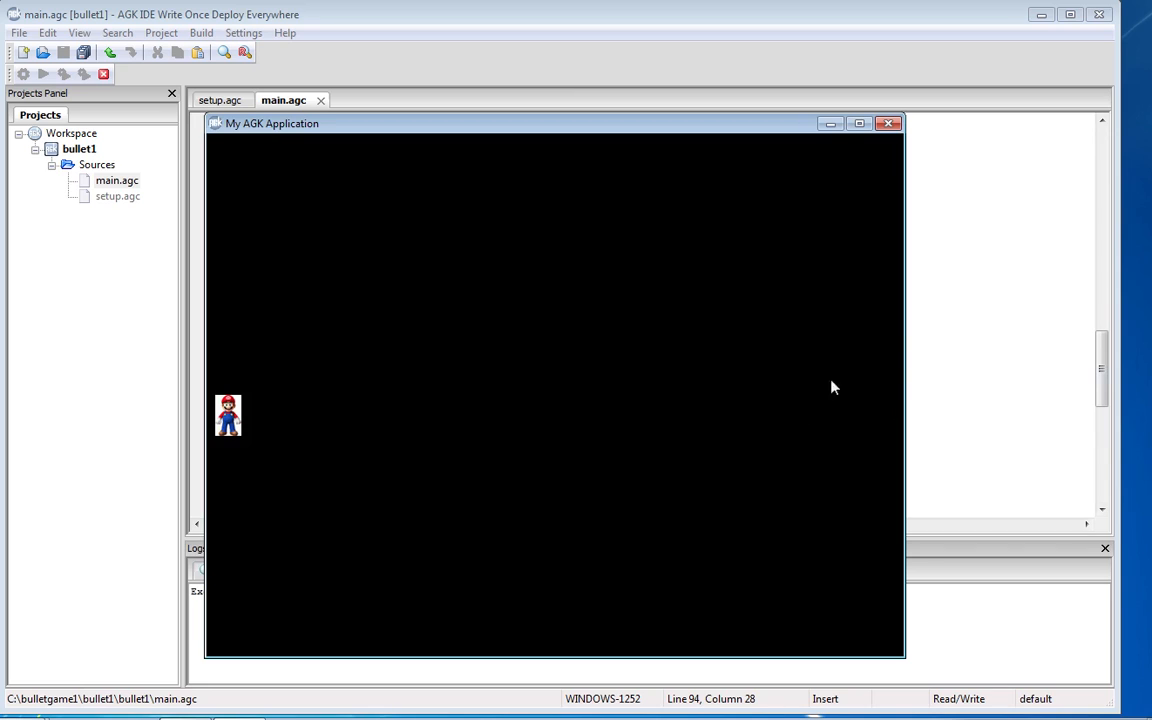
pyautogui.moveTo(532, 302)
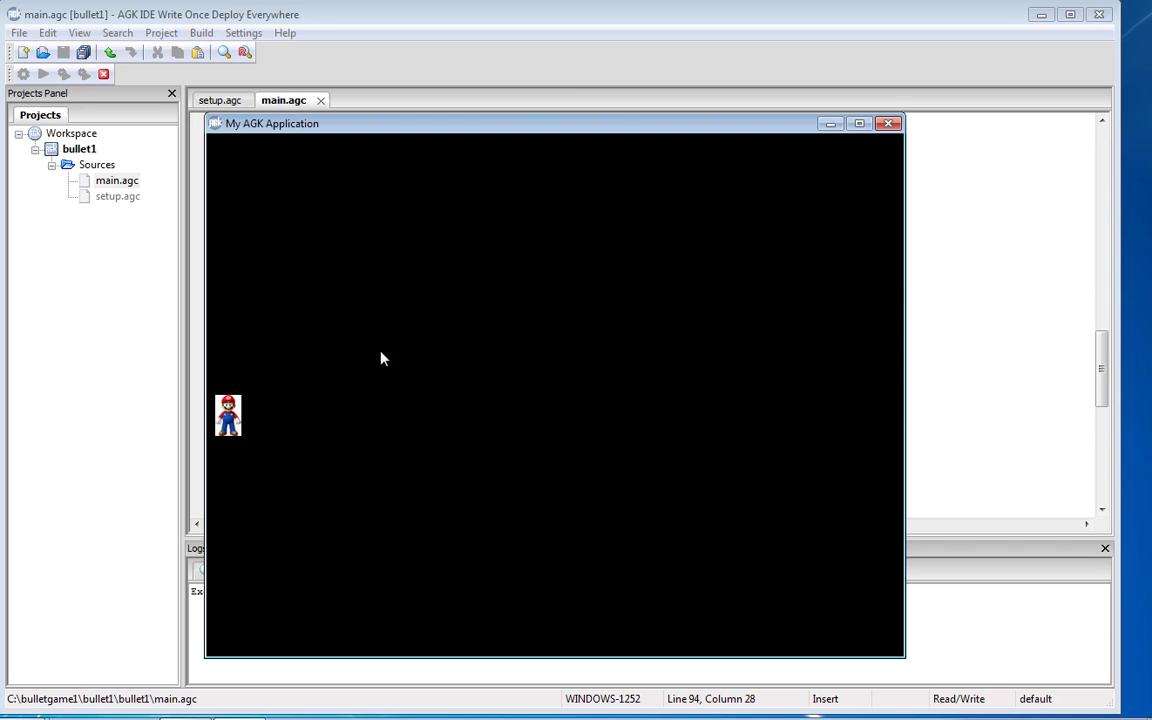
pyautogui.moveTo(258, 428)
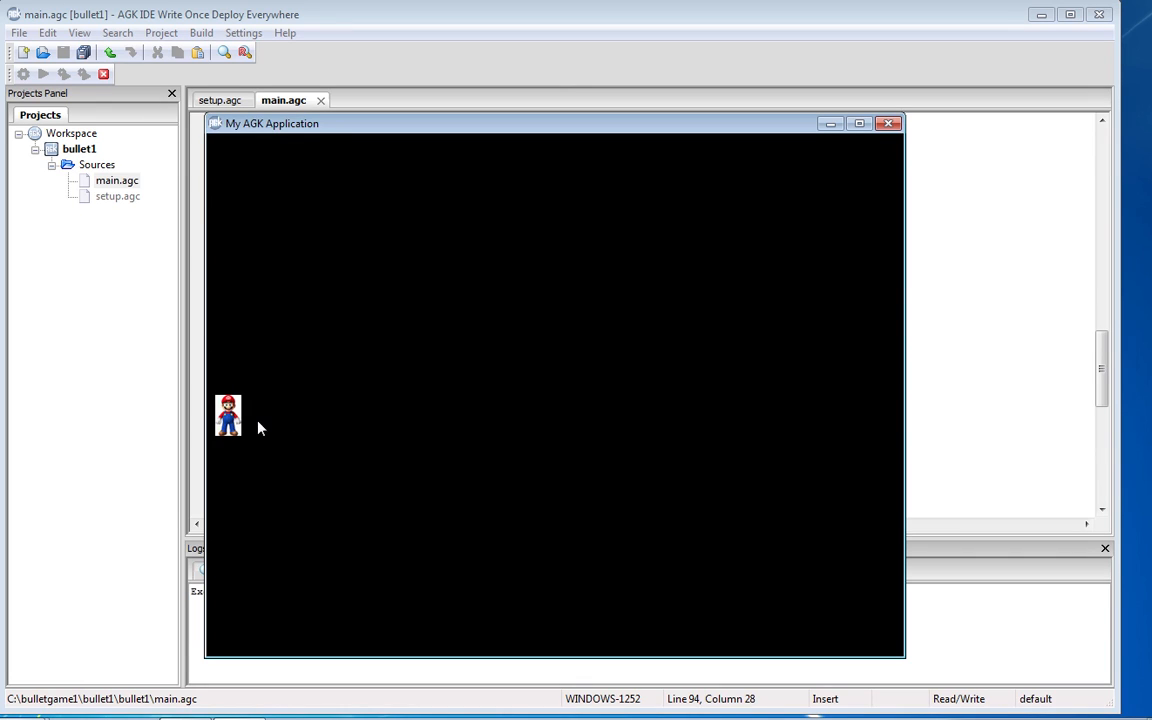
pyautogui.moveTo(856, 428)
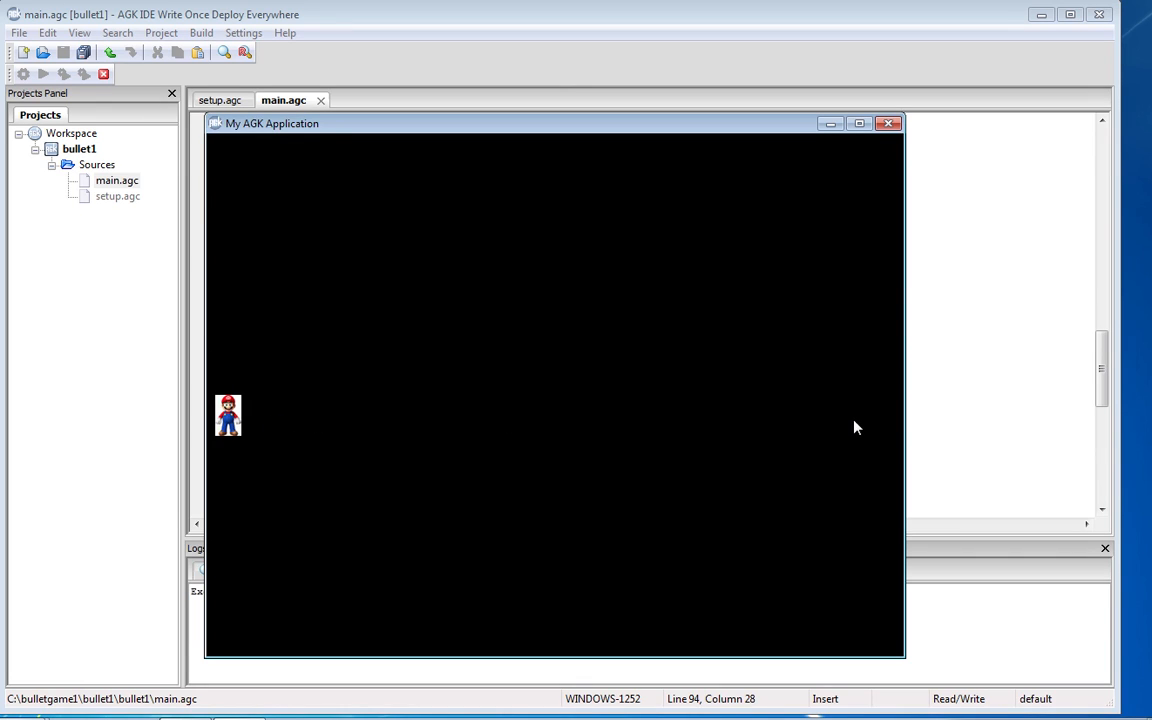
pyautogui.moveTo(900, 432)
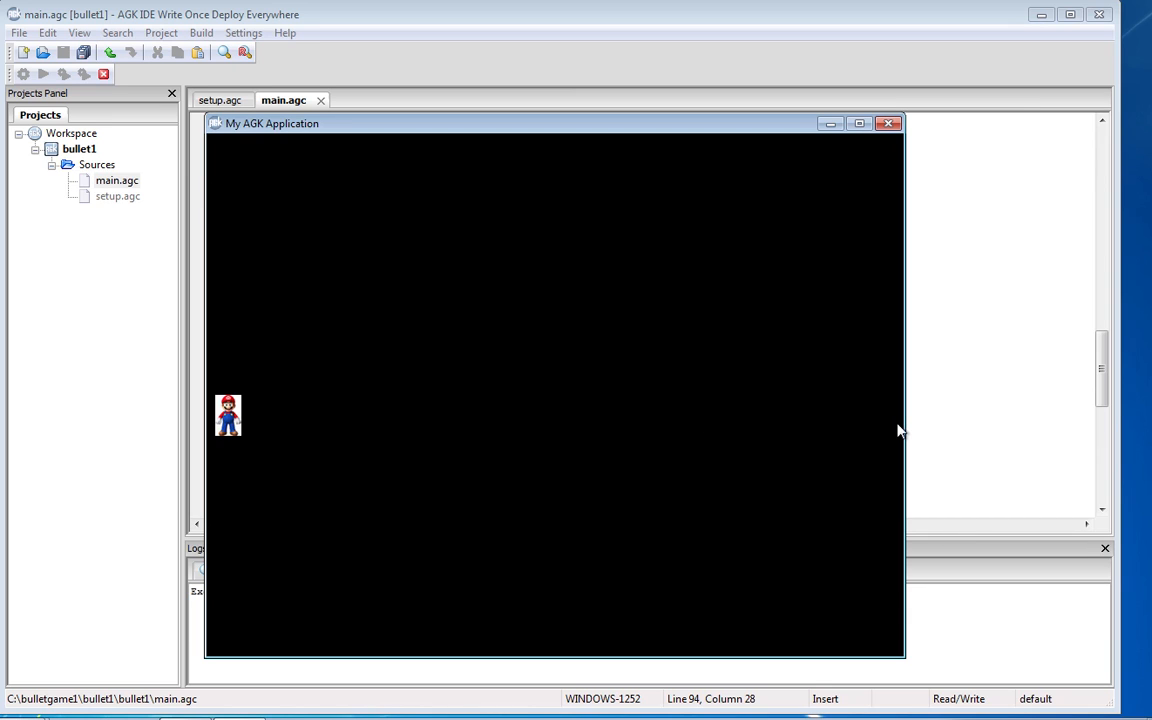
pyautogui.moveTo(838, 160)
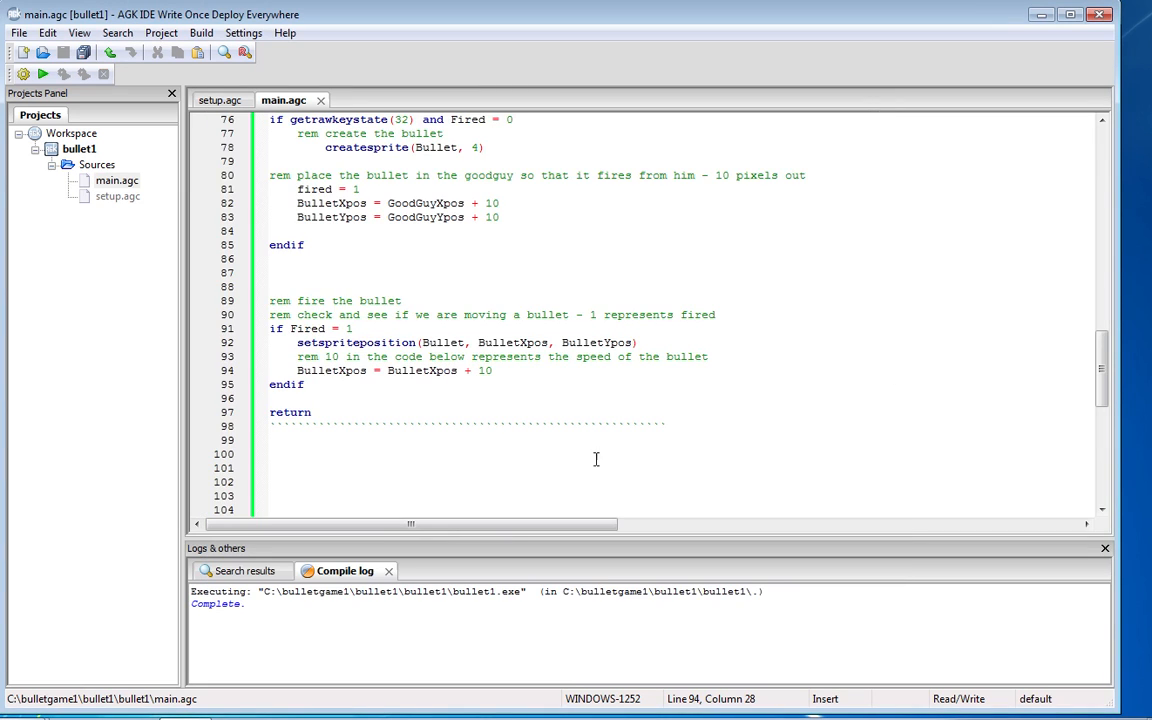
# Make CheckBullet delete the bullet once BulletXpos passes 500 and correct the screen-width comment.
pyautogui.scroll(-3)
pyautogui.write('CheckBullet:')
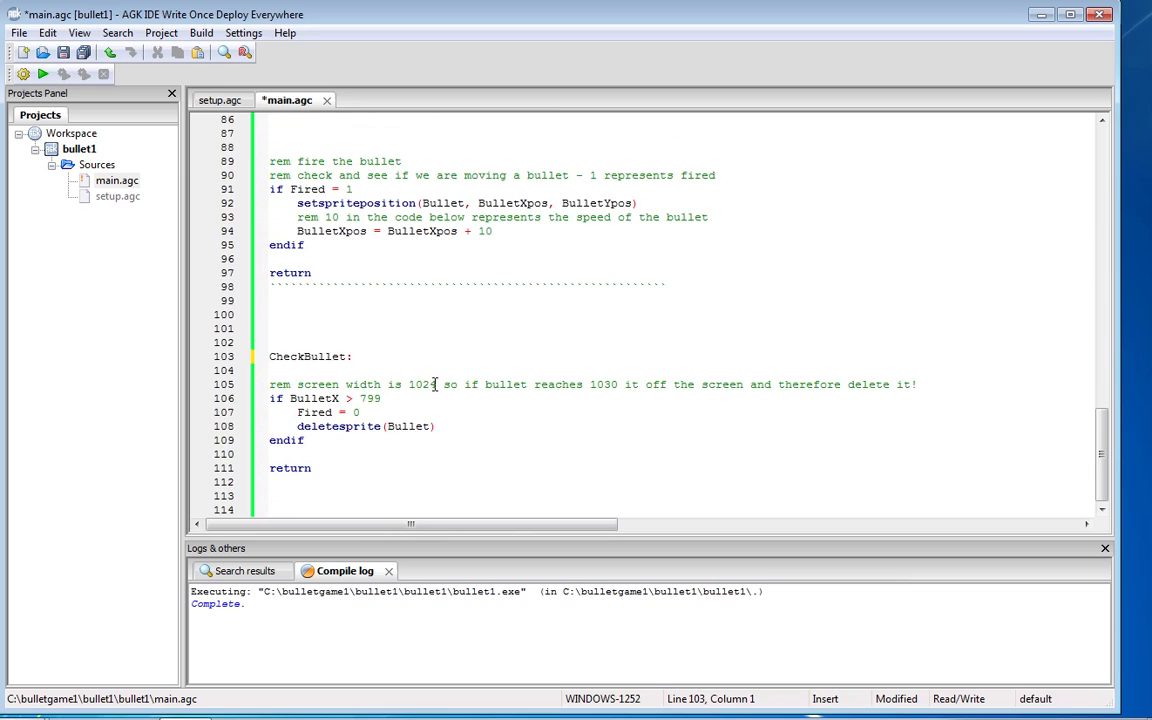
pyautogui.doubleClick(422, 384)
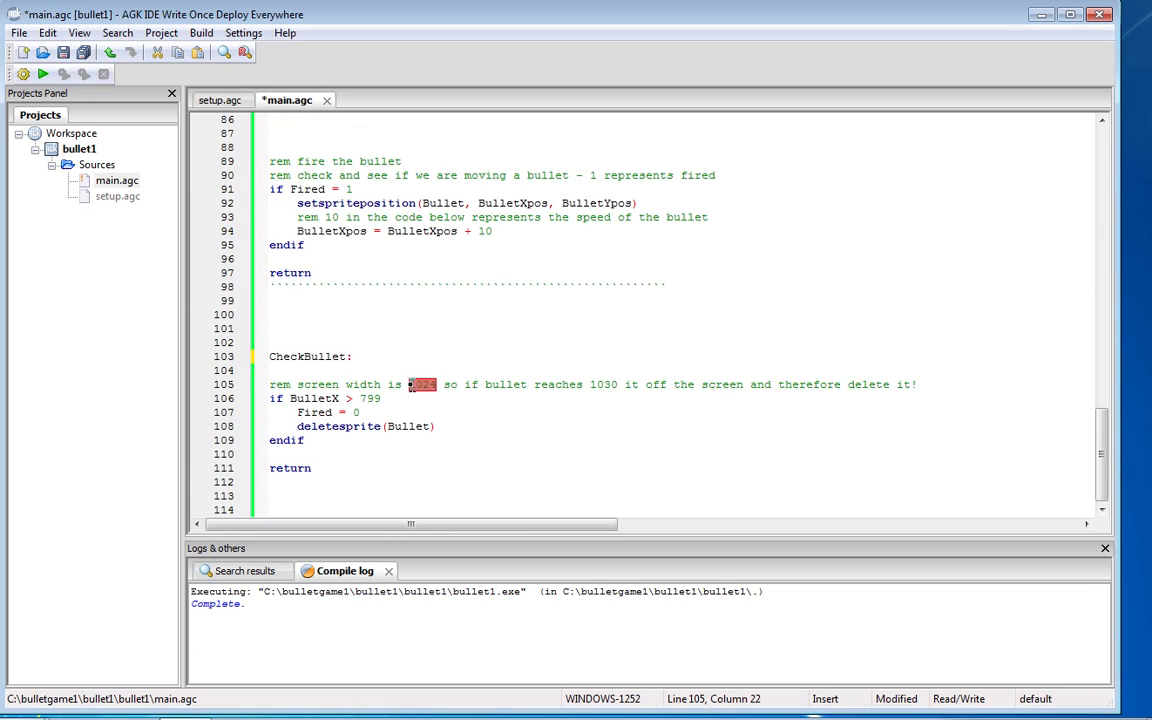
pyautogui.write('800')
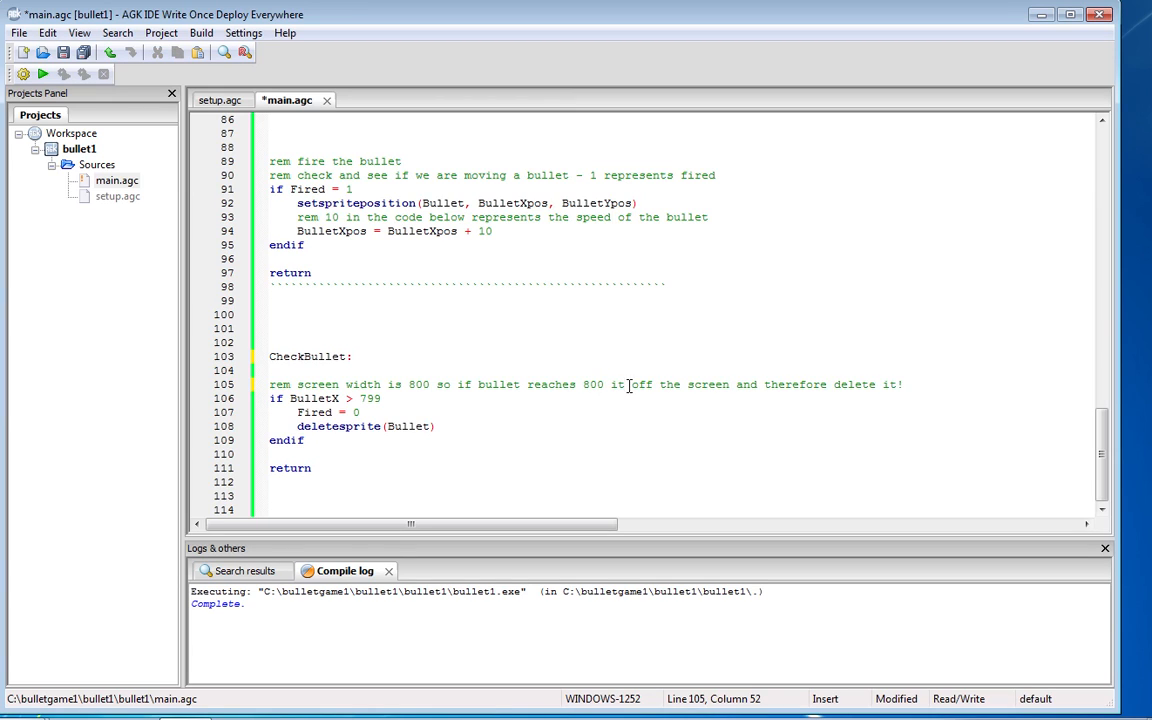
pyautogui.write('is')
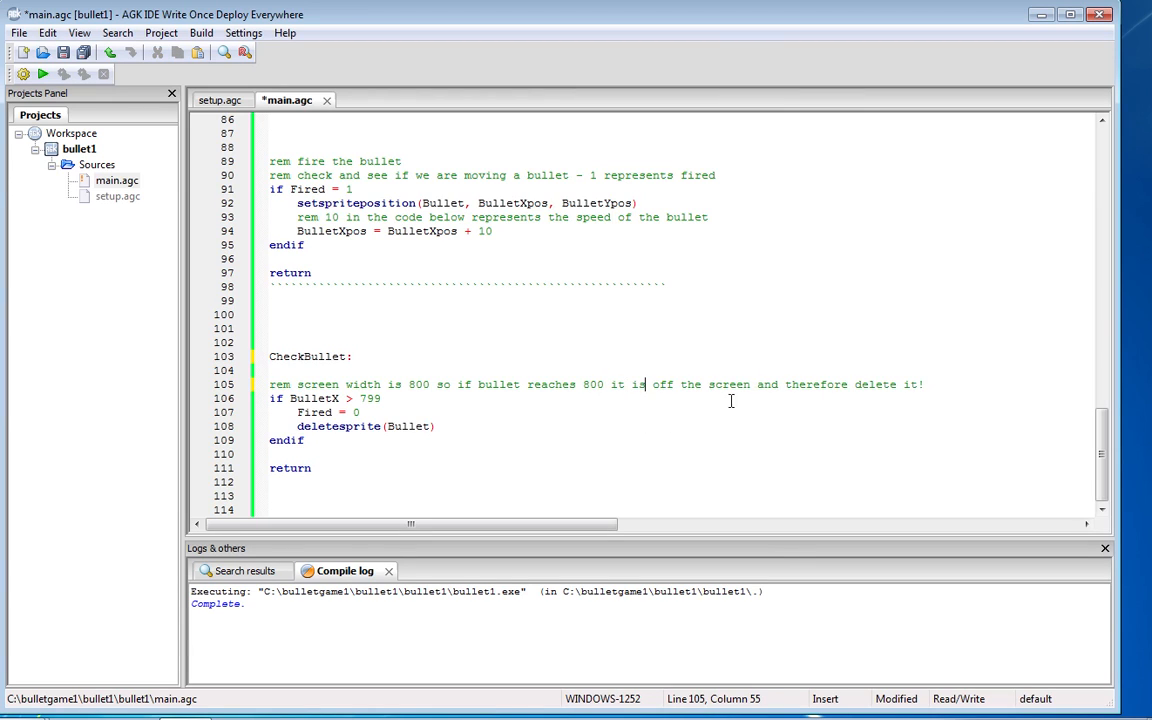
pyautogui.moveTo(262, 418)
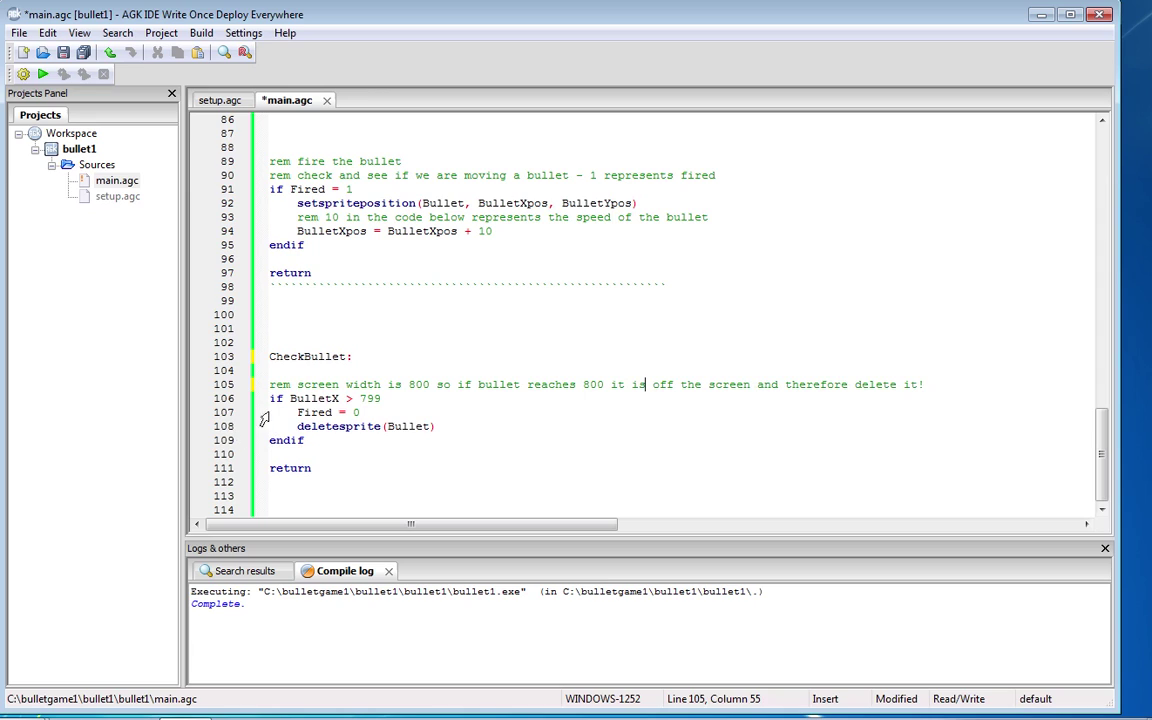
pyautogui.moveTo(342, 232)
pyautogui.write('pos')
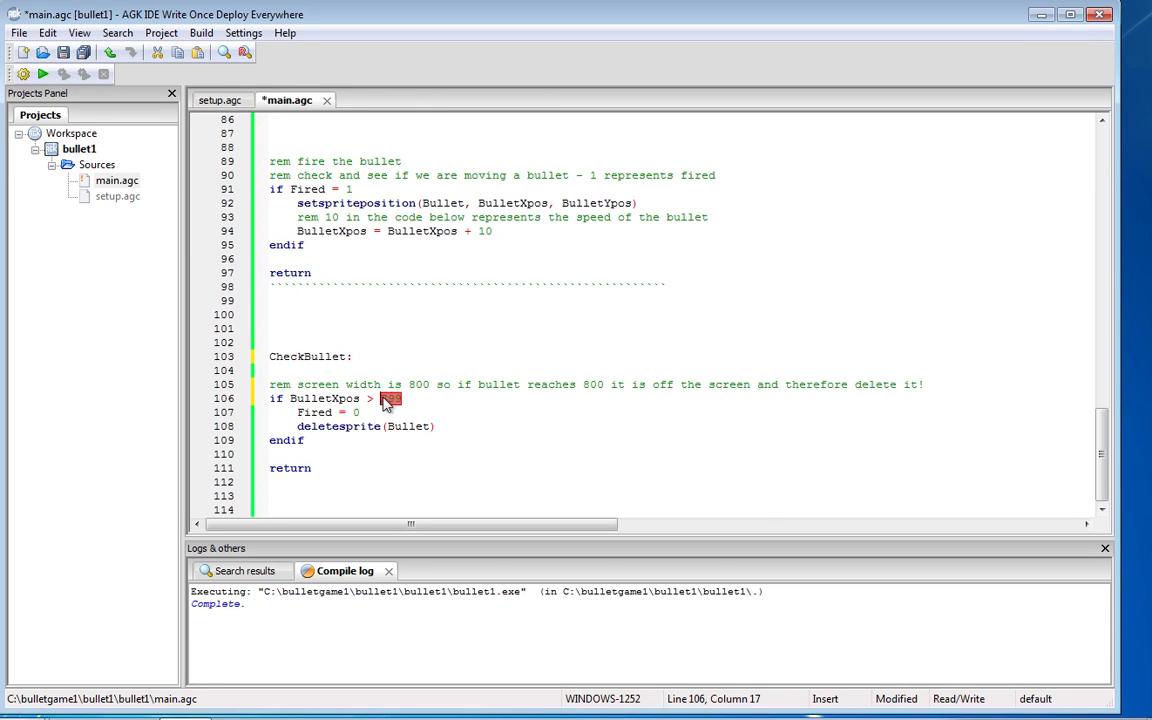
pyautogui.write('500')
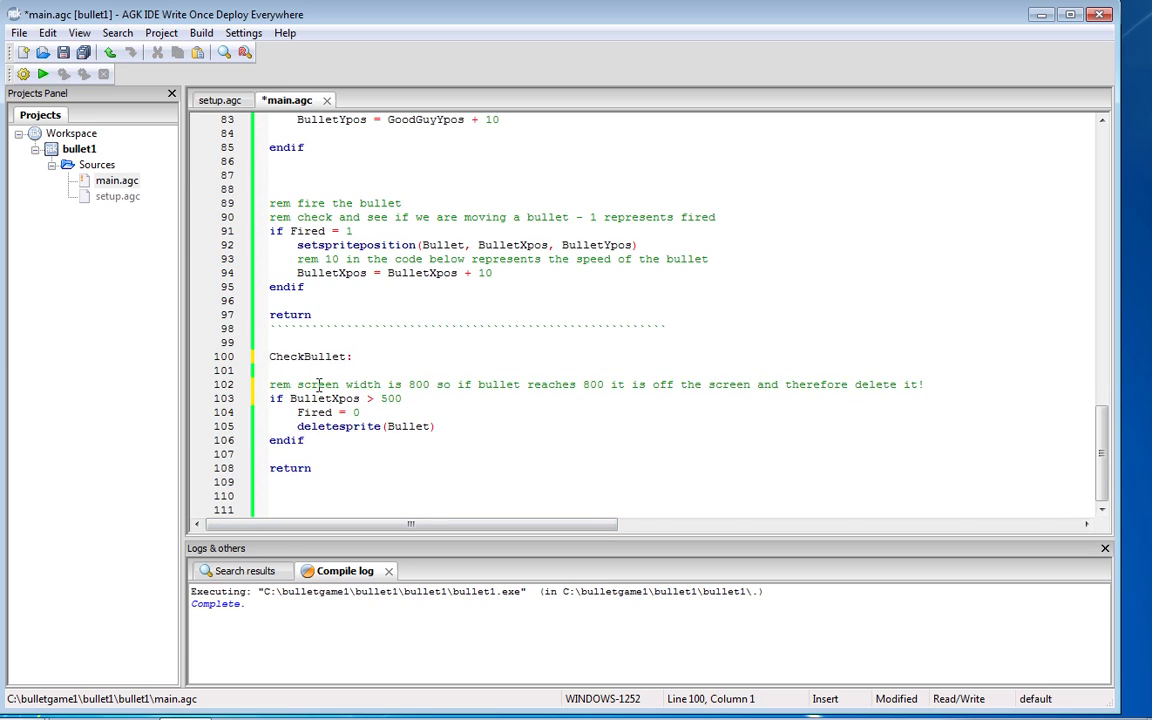
pyautogui.moveTo(496, 408)
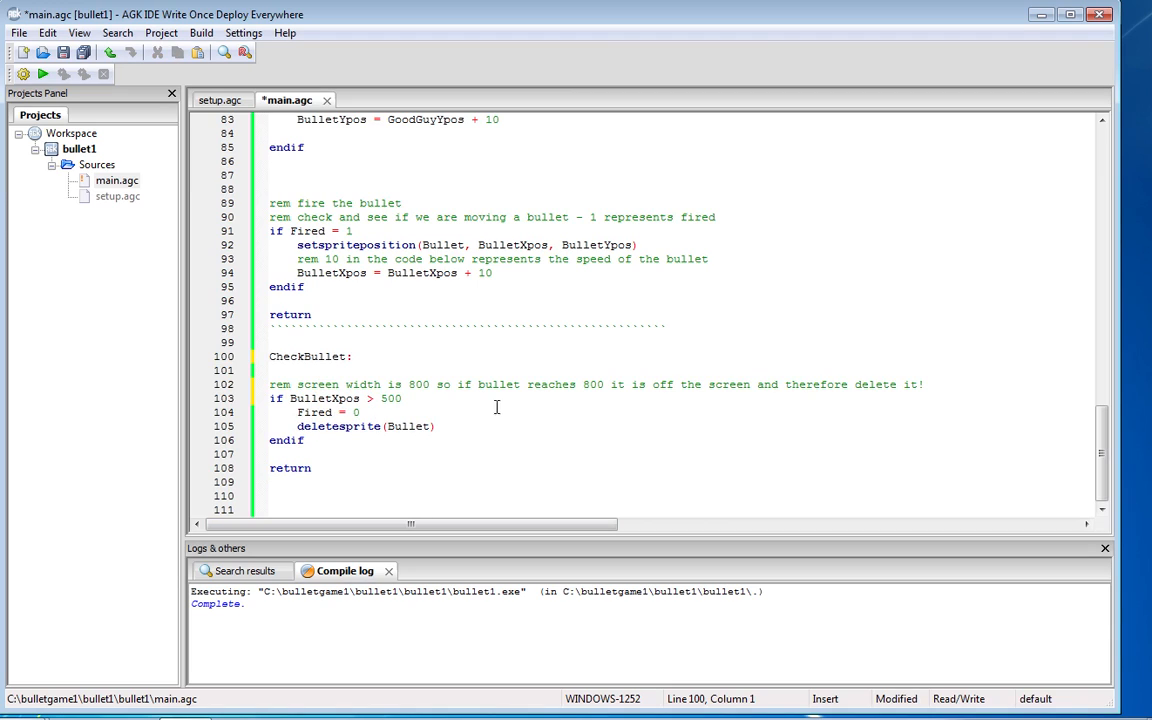
pyautogui.moveTo(368, 398)
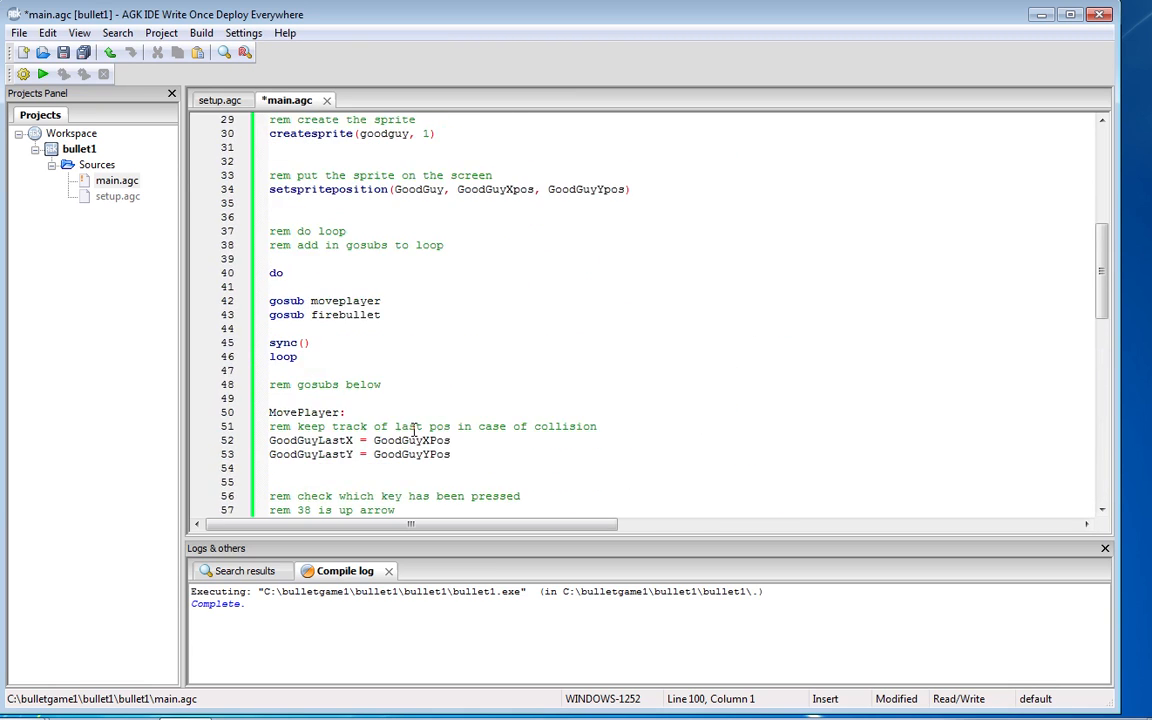
# Add 'gosub checkbullet' after gosub firebullet in the main loop and compile.
pyautogui.click(276, 328)
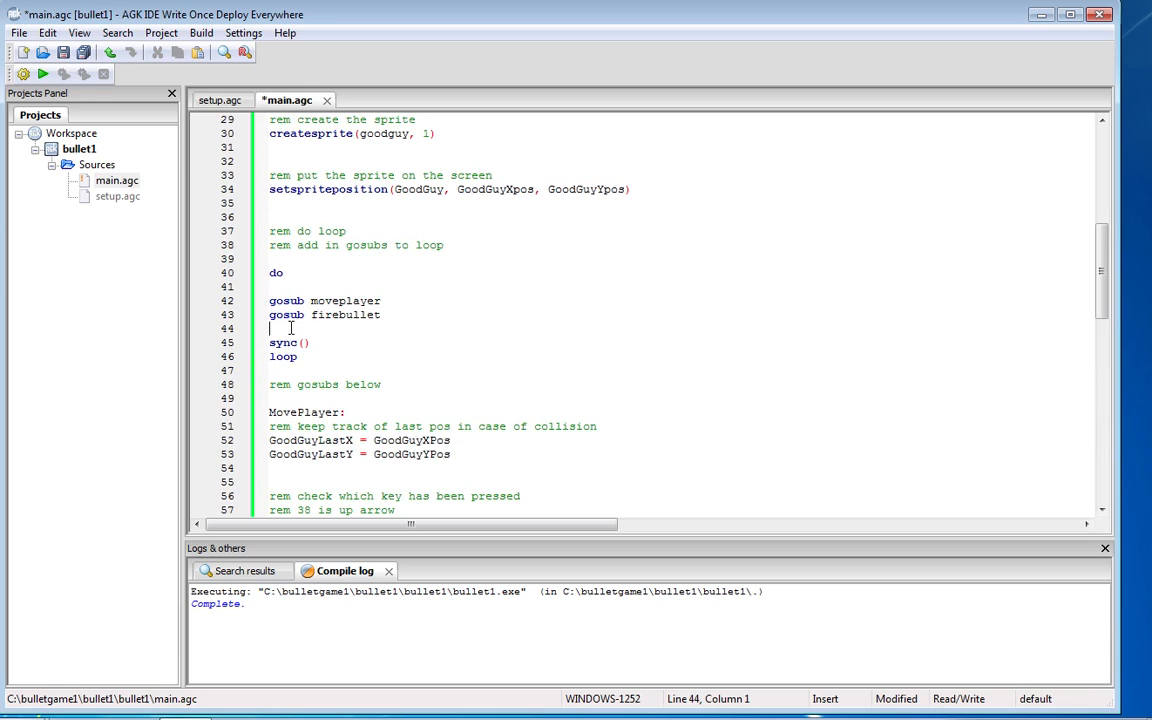
pyautogui.write('gosub')
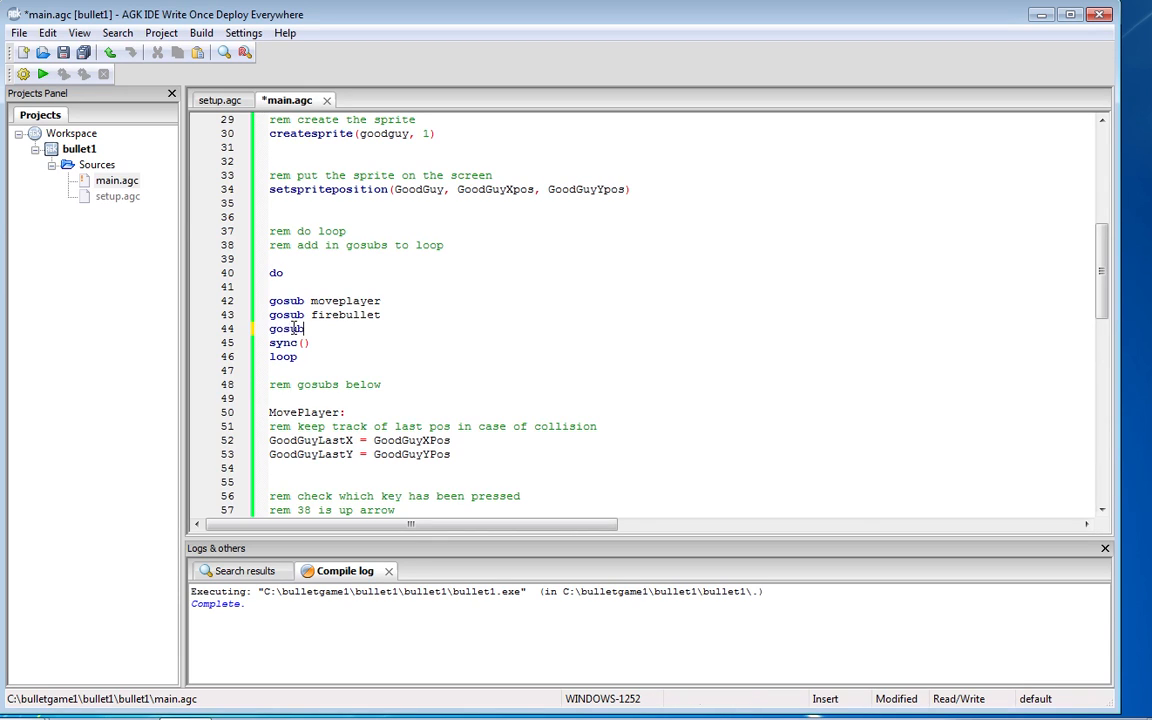
pyautogui.write('che')
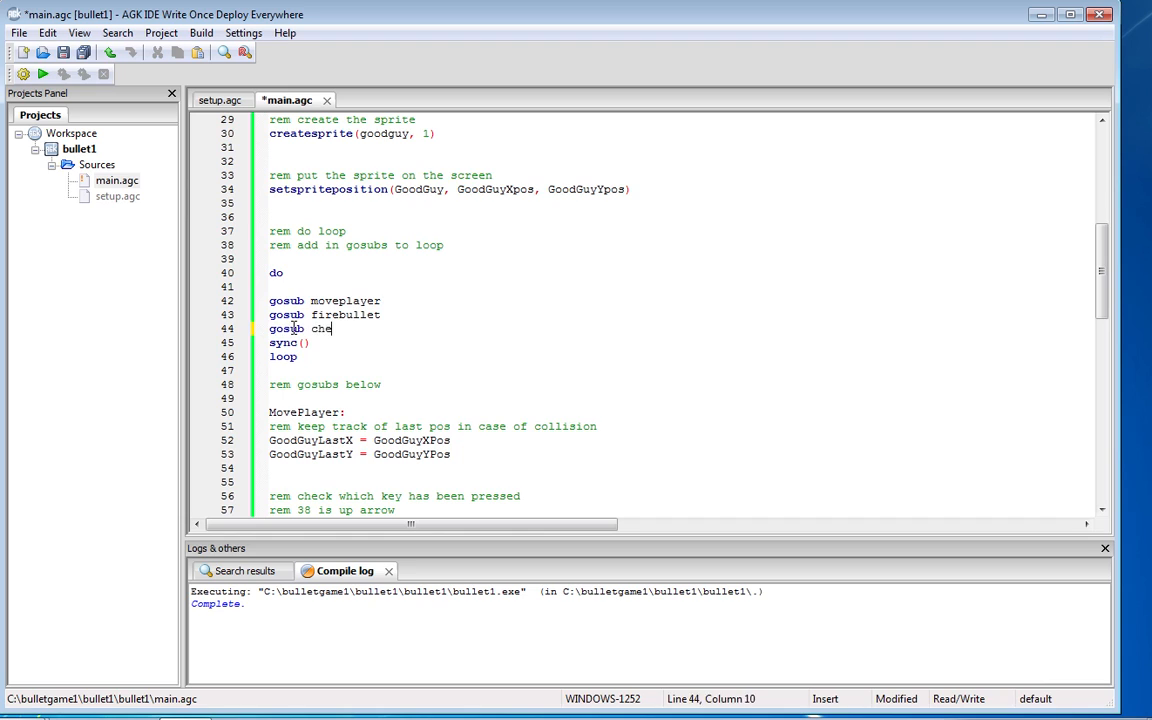
pyautogui.write('ckbulle')
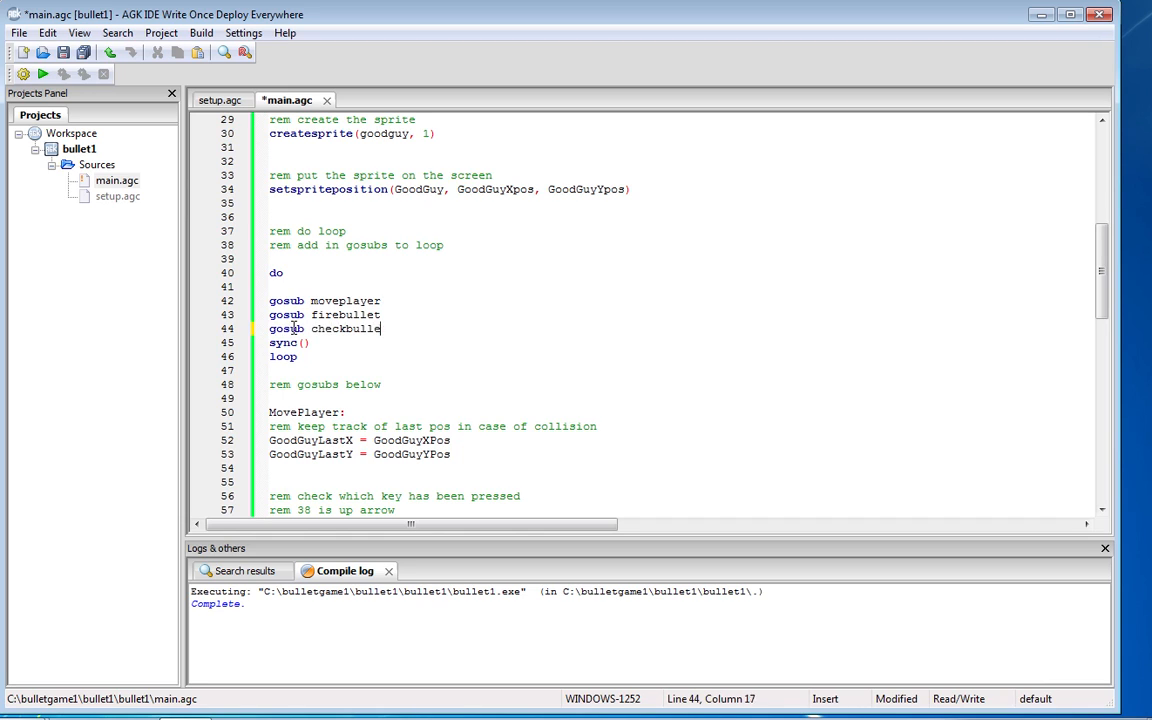
pyautogui.write('t')
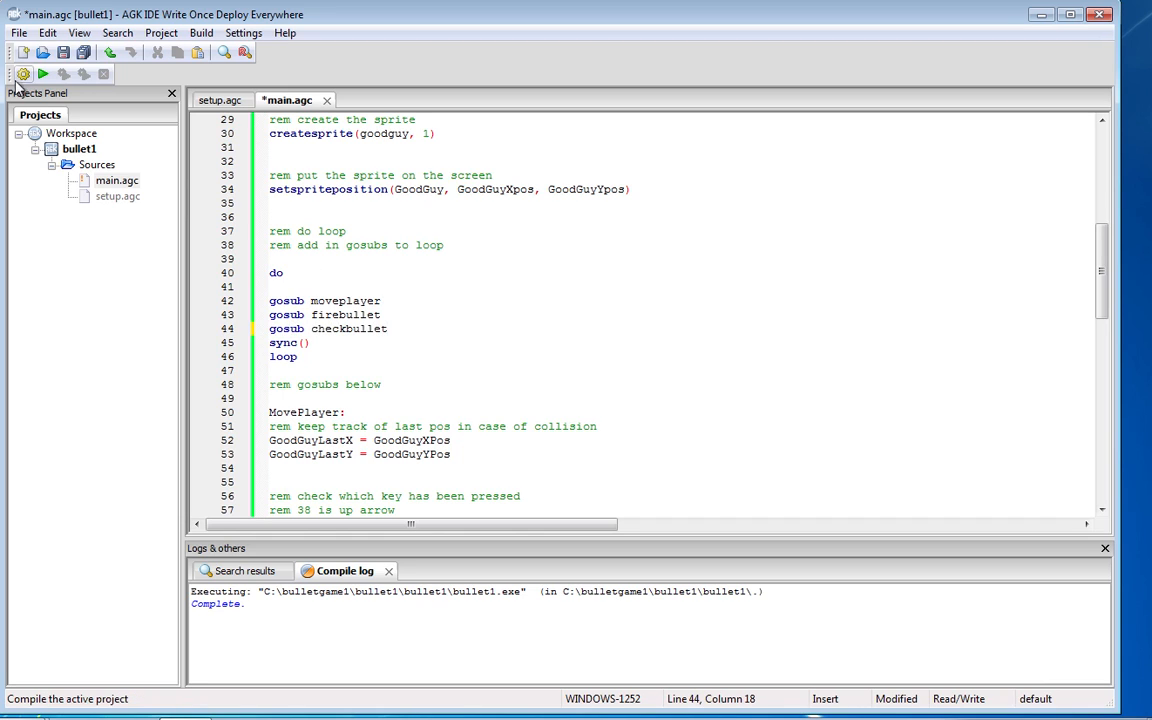
pyautogui.click(68, 76)
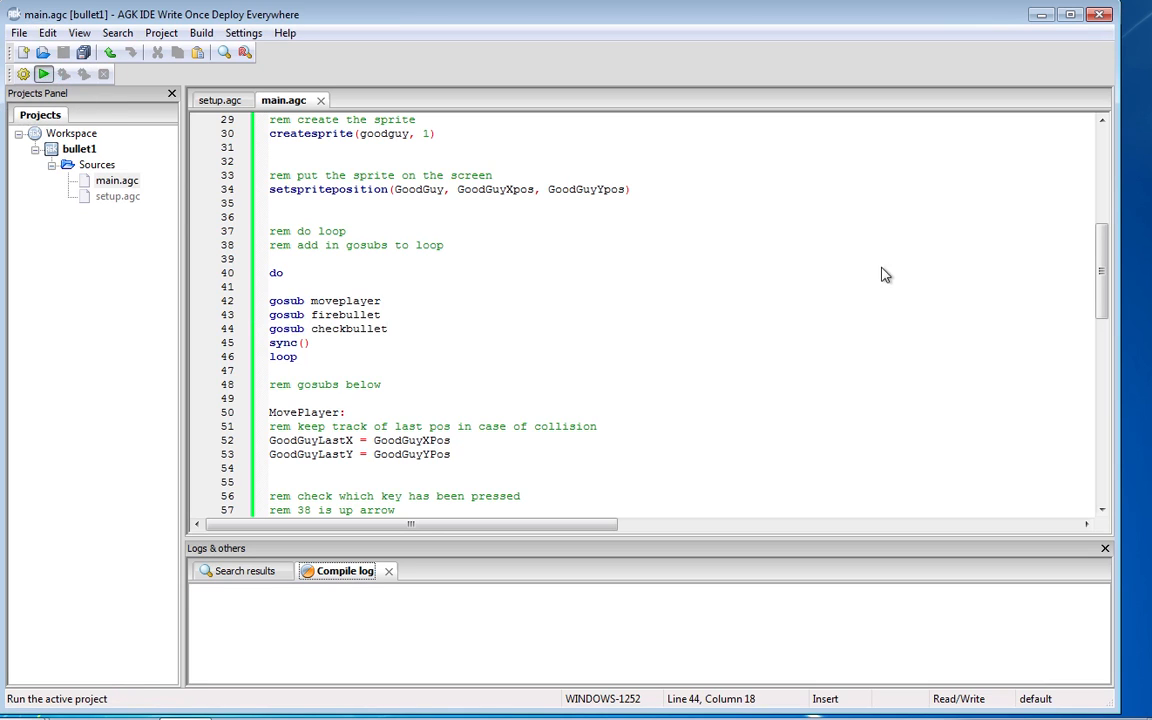
pyautogui.click(46, 76)
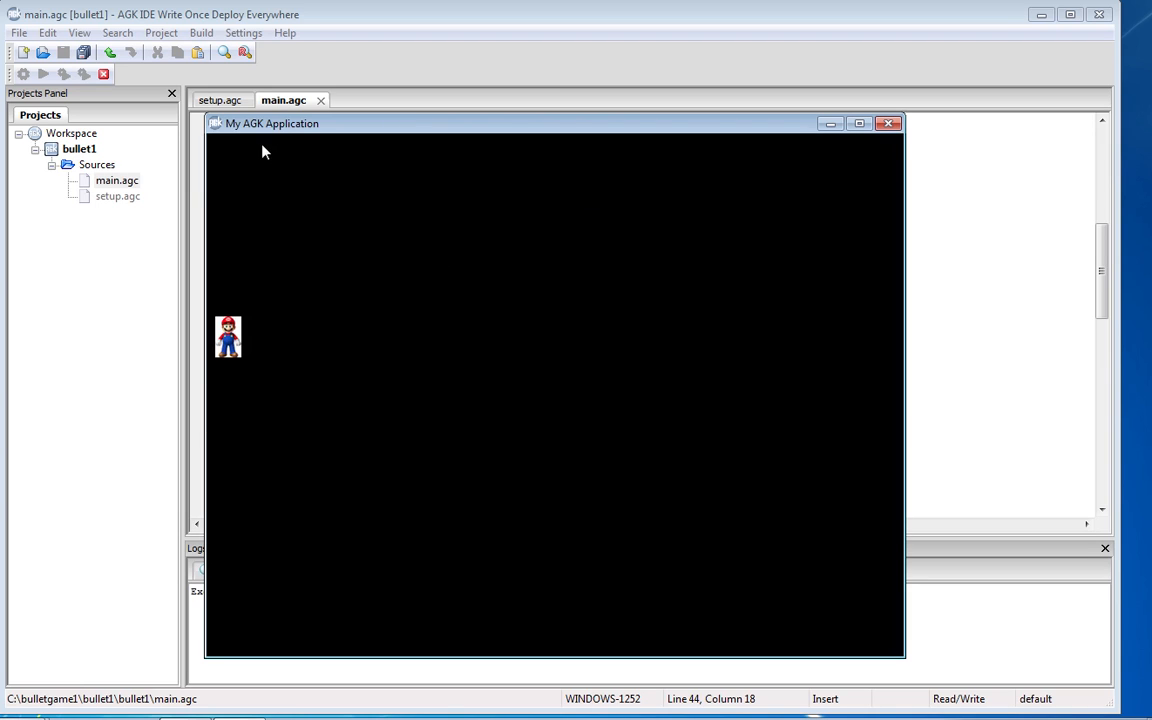
pyautogui.moveTo(772, 146)
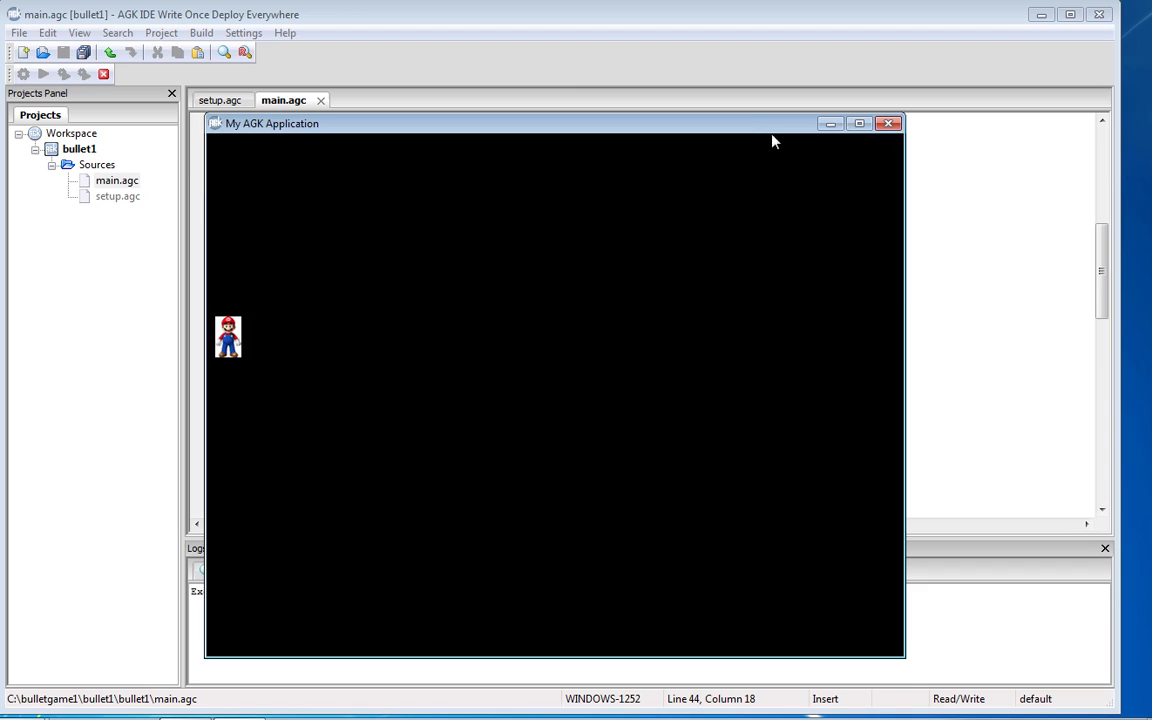
pyautogui.moveTo(724, 352)
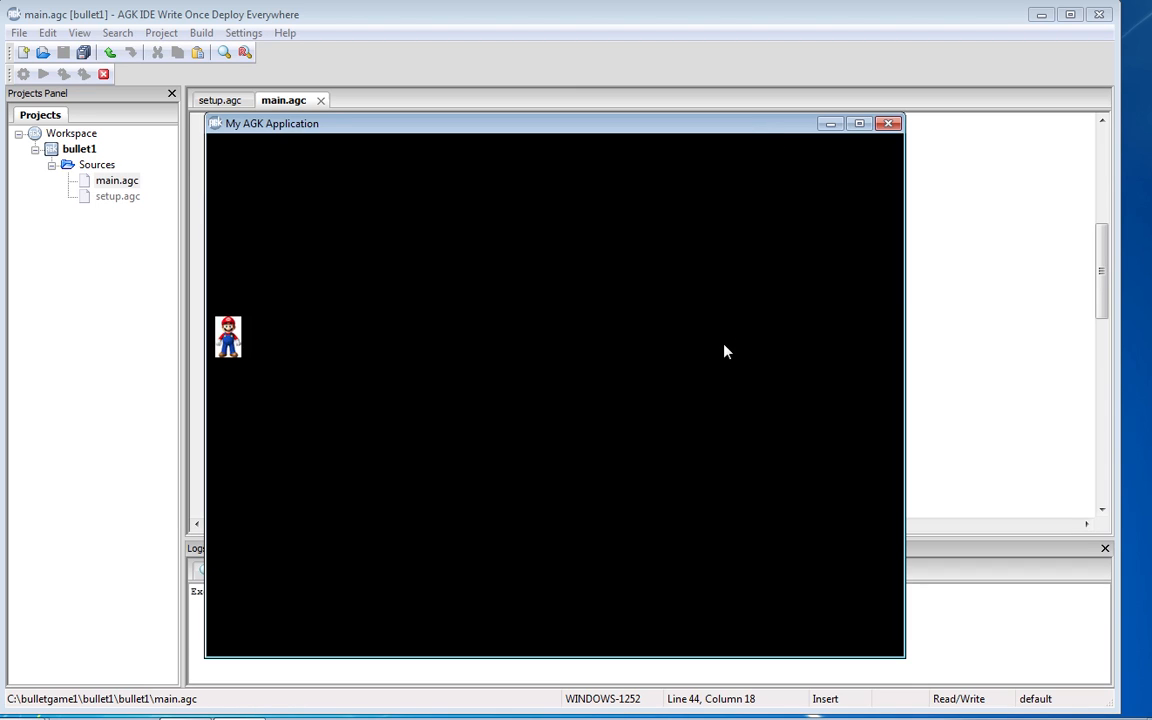
pyautogui.moveTo(690, 352)
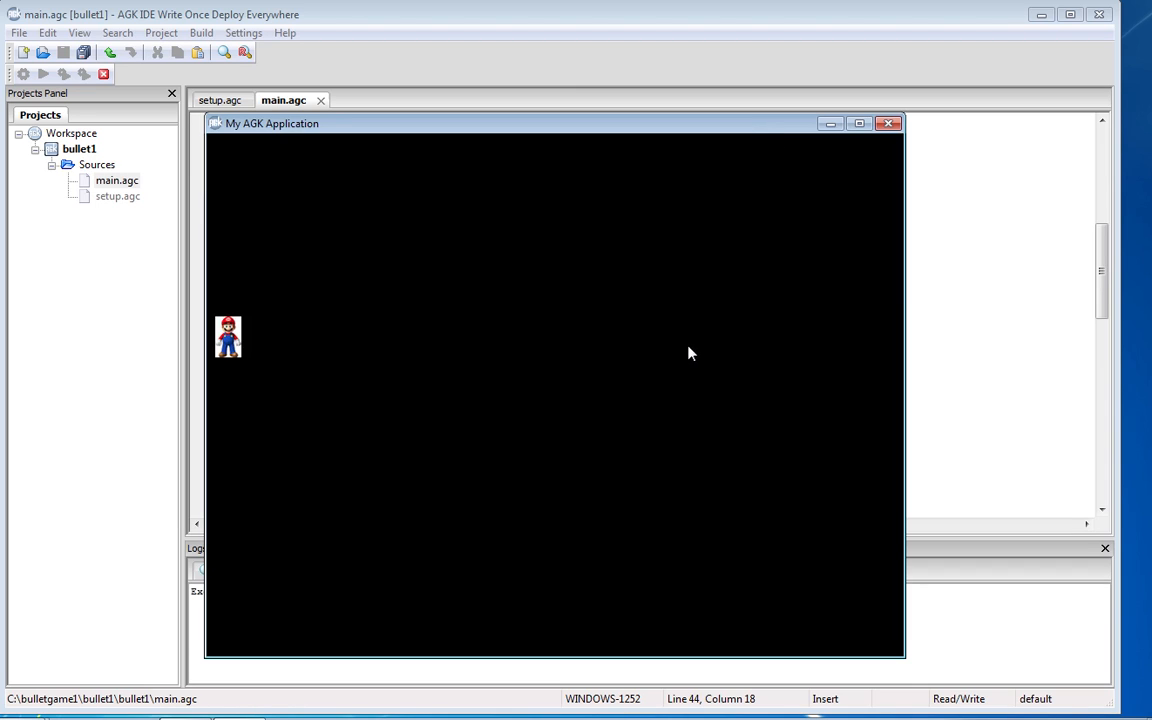
pyautogui.moveTo(692, 346)
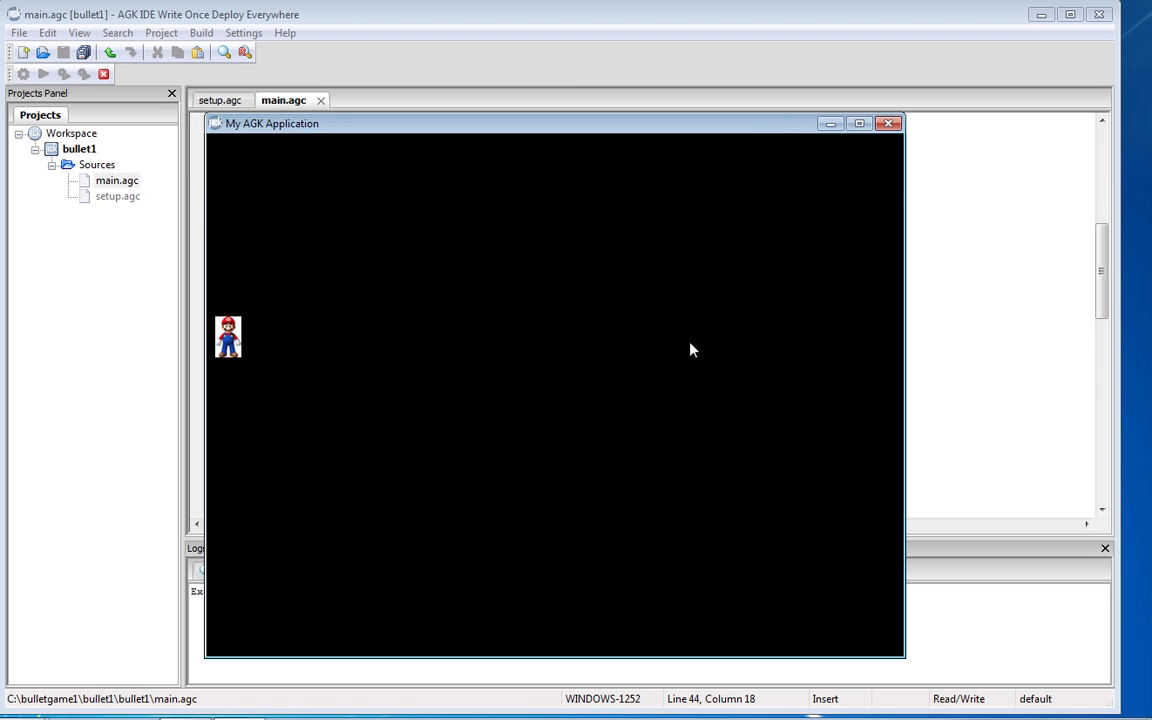
pyautogui.moveTo(692, 340)
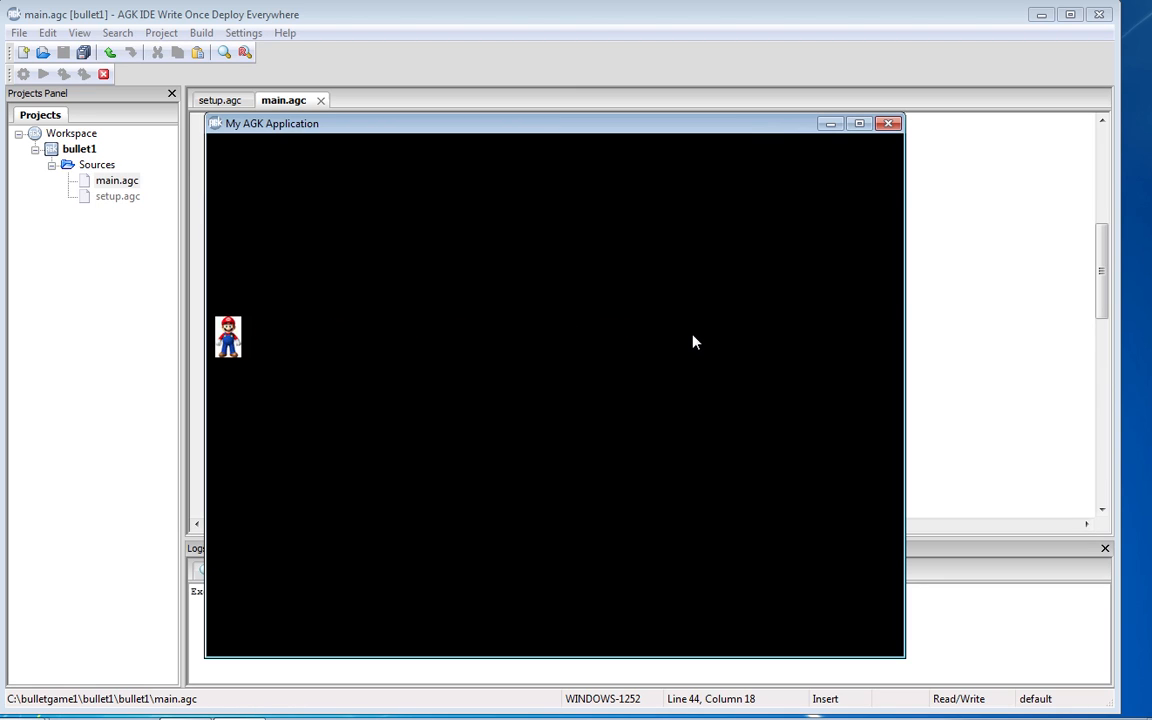
pyautogui.moveTo(688, 344)
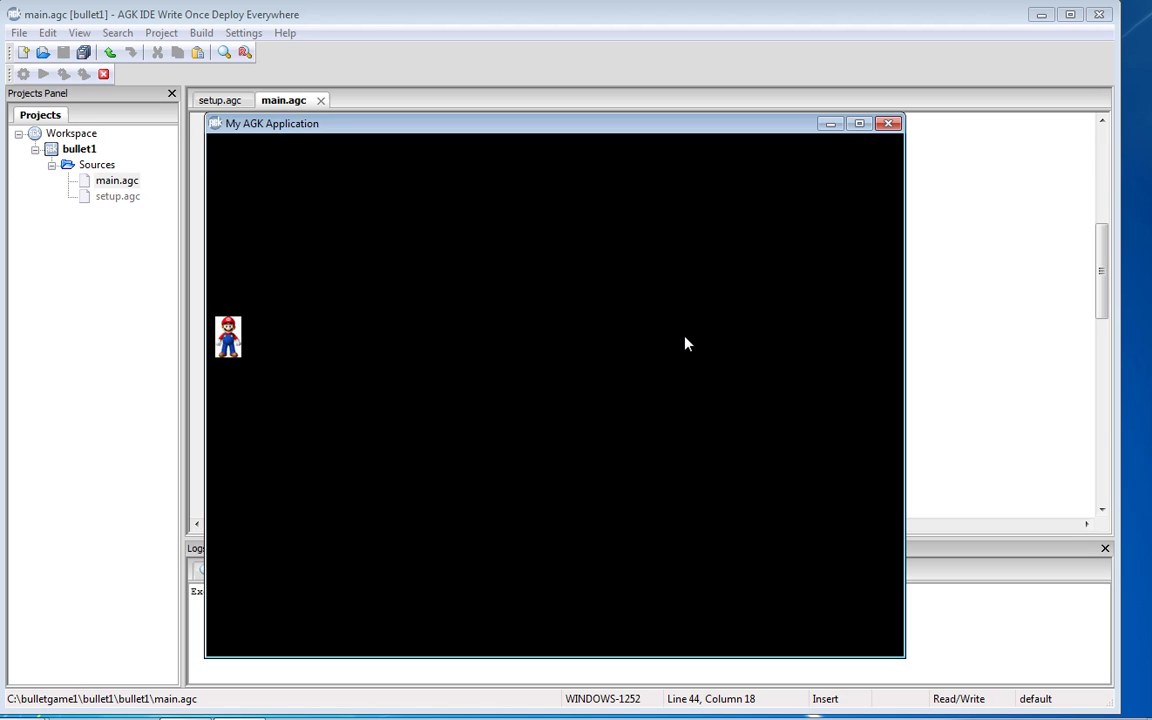
pyautogui.moveTo(736, 250)
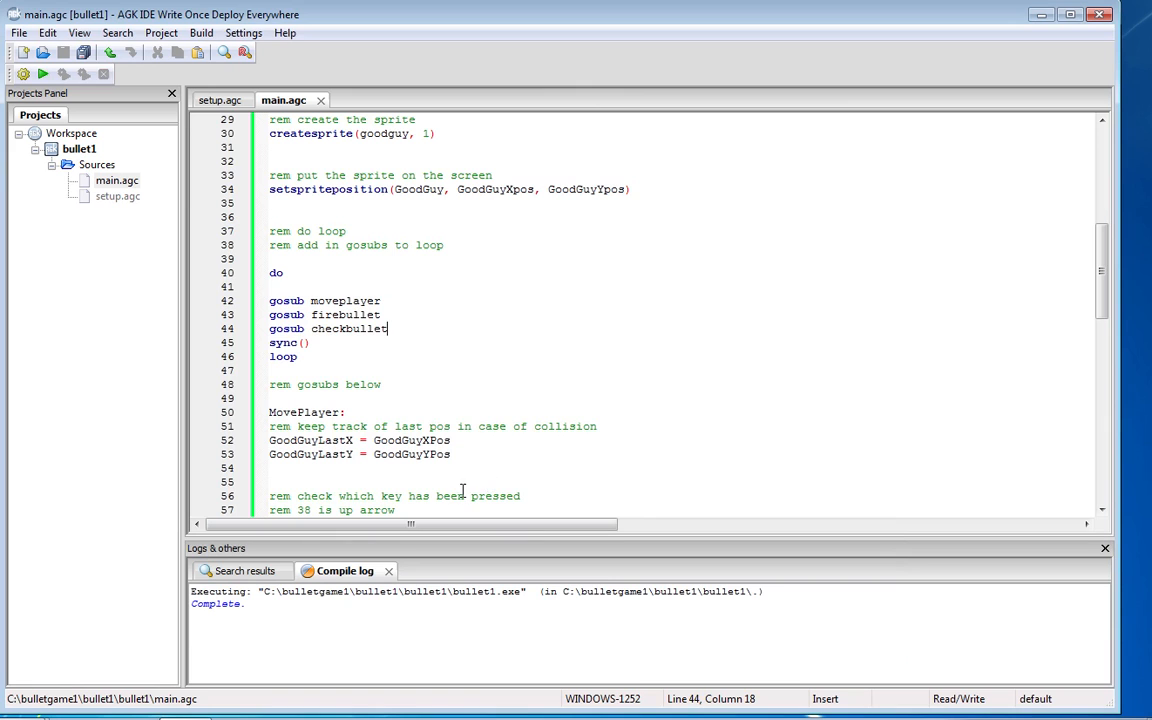
# Raise CheckBullet's off-screen limit to BulletXpos > 800 and compile.
pyautogui.scroll(-3)
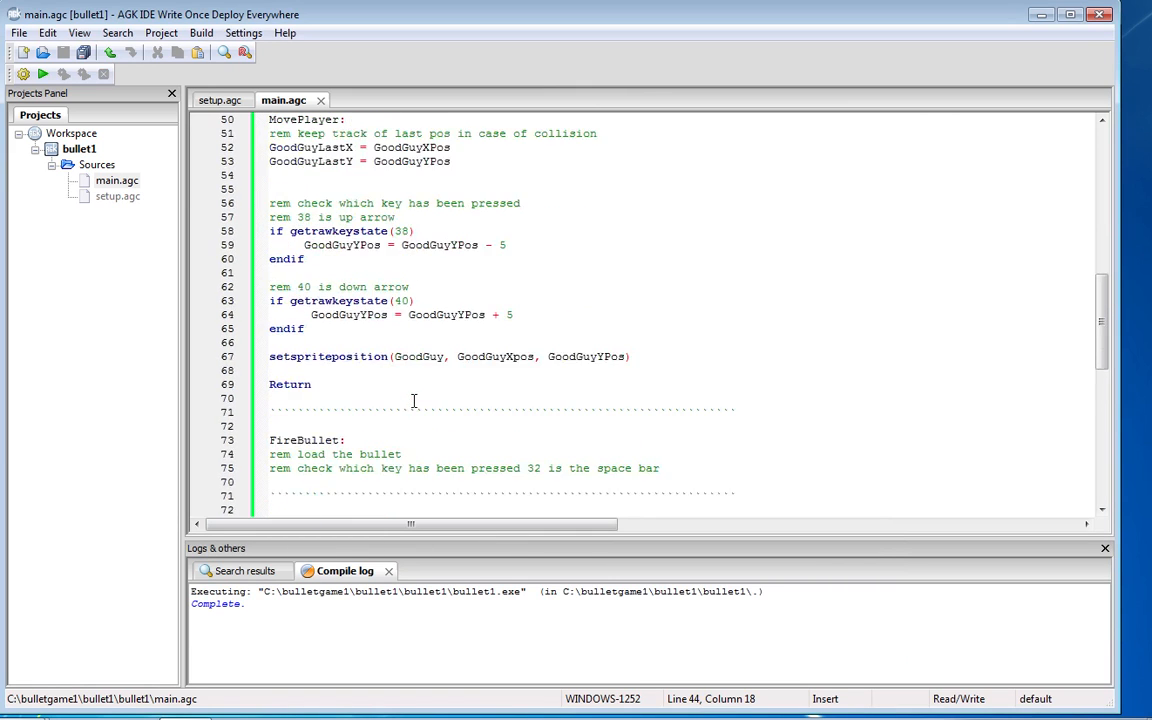
pyautogui.scroll(-3)
pyautogui.write('if BulletXpos >')
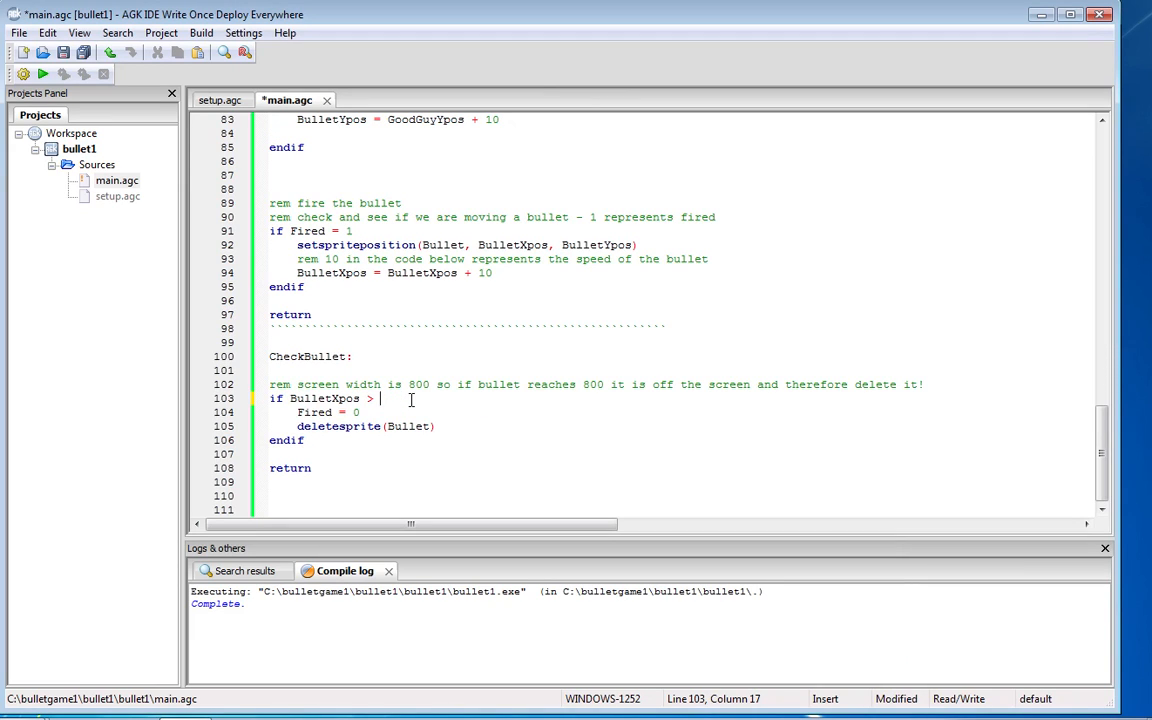
pyautogui.write('800')
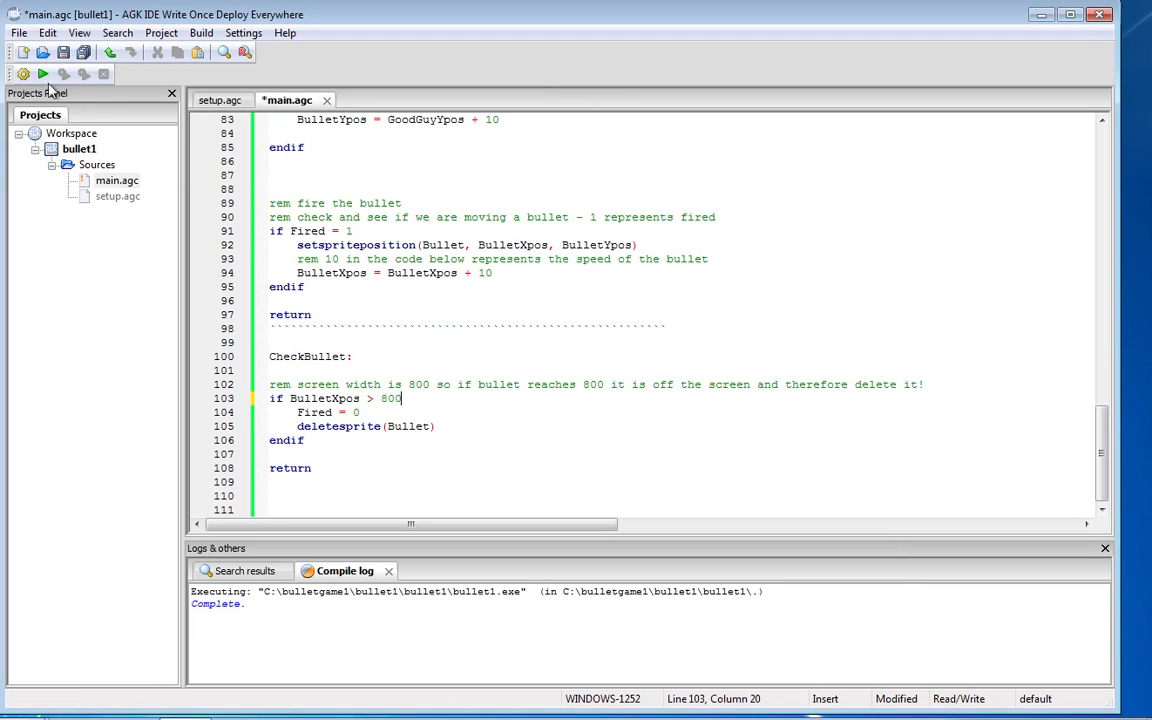
pyautogui.click(40, 76)
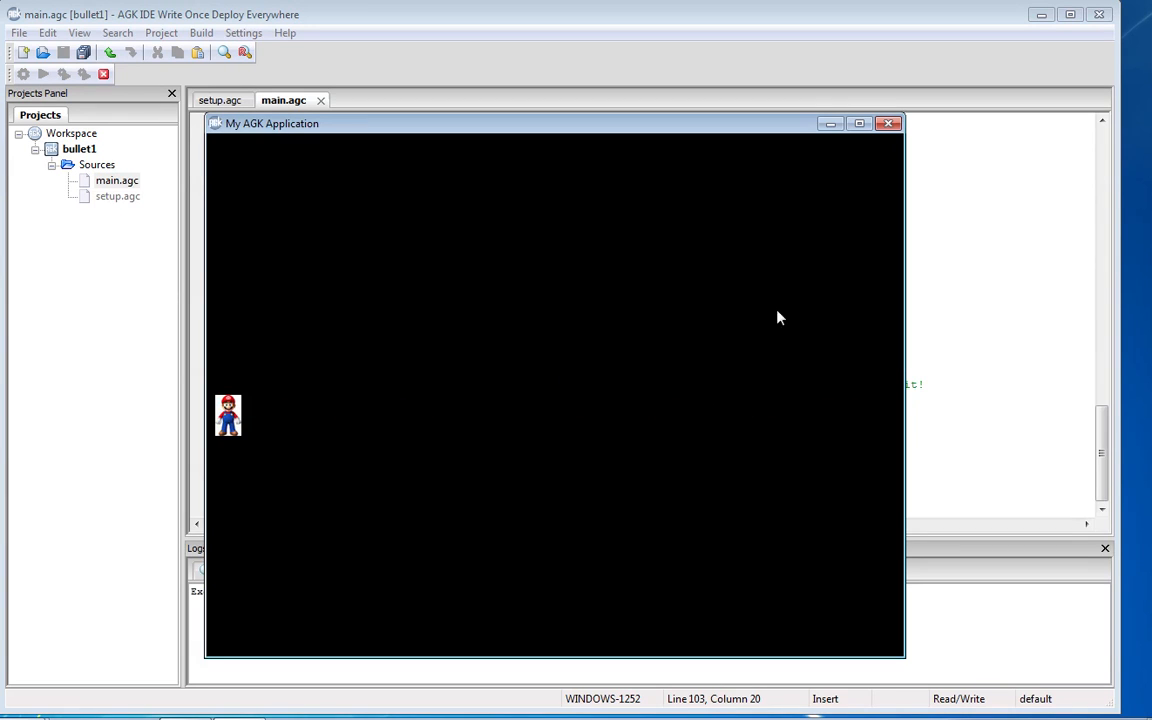
pyautogui.moveTo(876, 402)
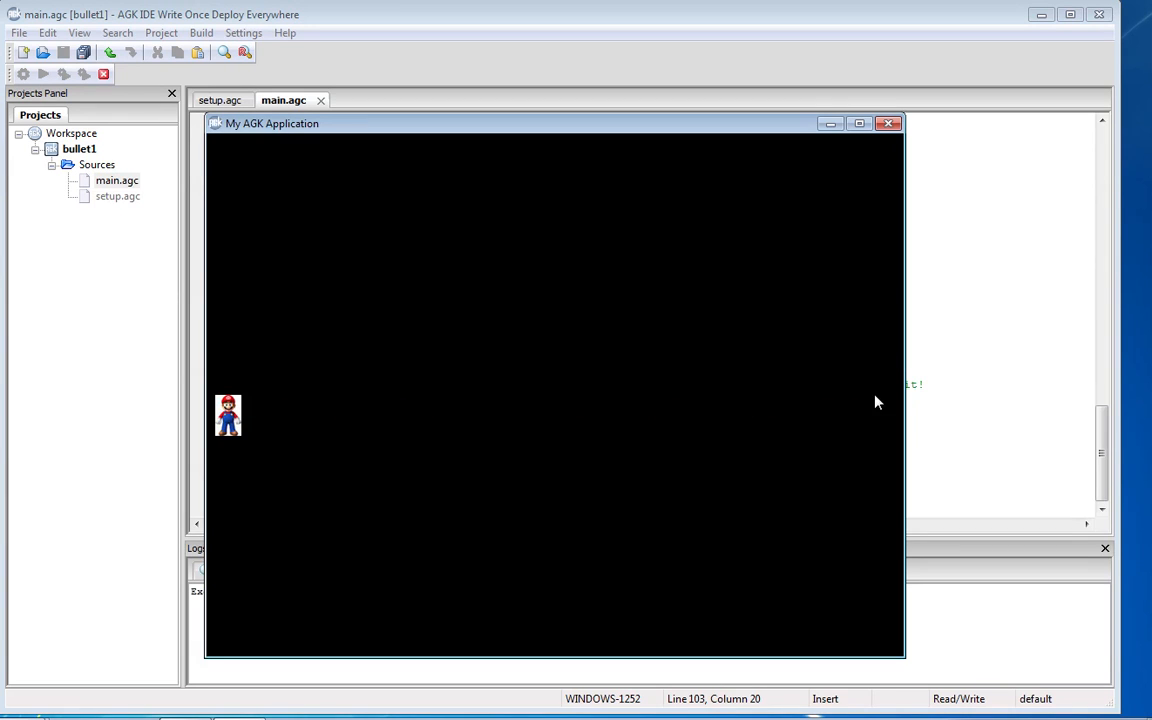
pyautogui.moveTo(724, 354)
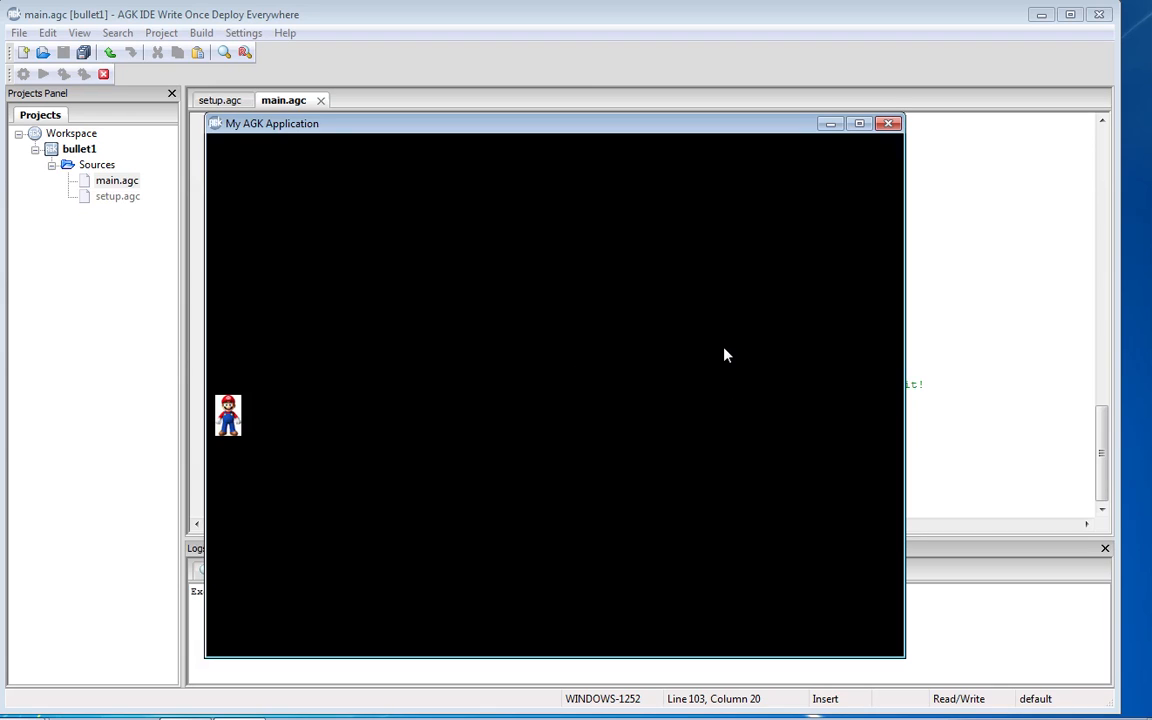
pyautogui.moveTo(796, 128)
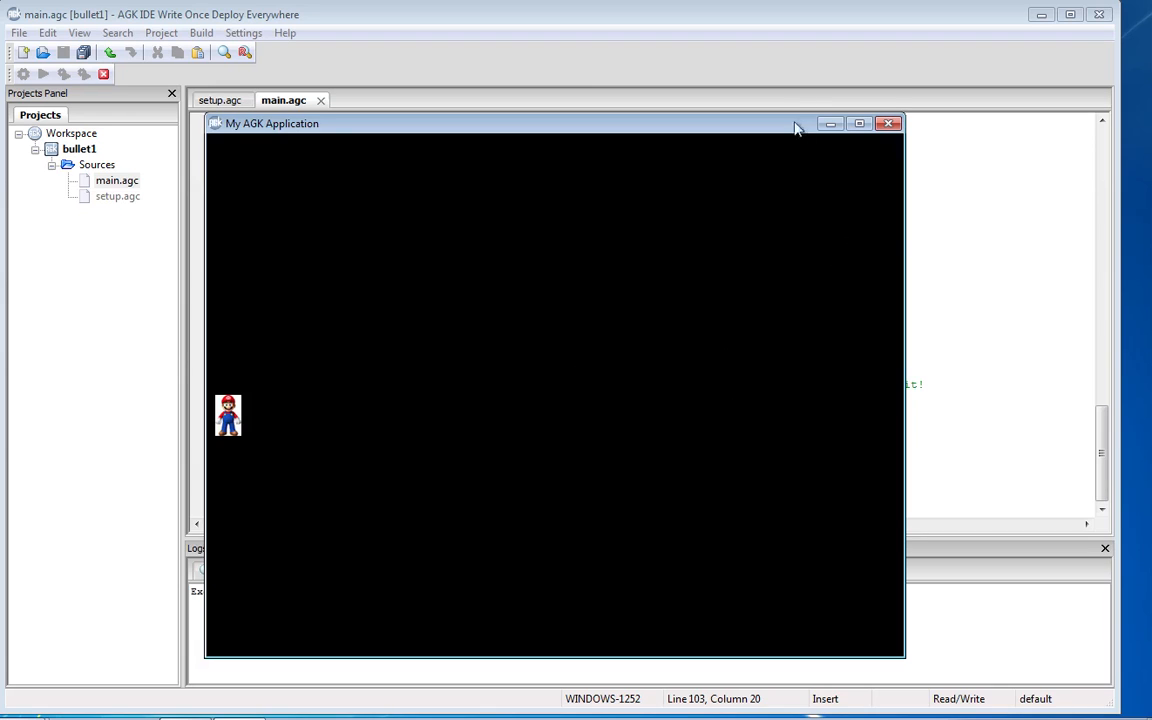